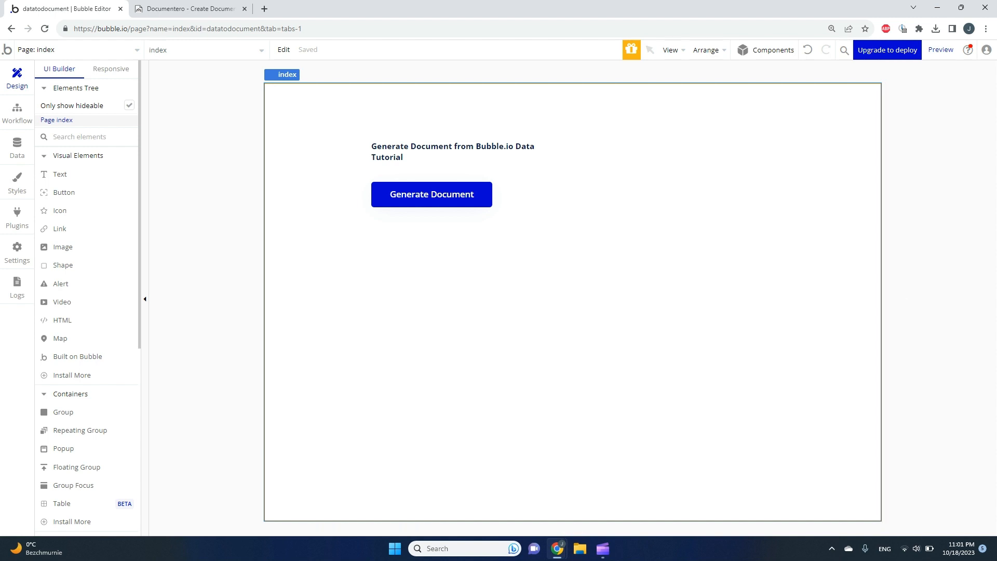
pyautogui.moveTo(17, 146)
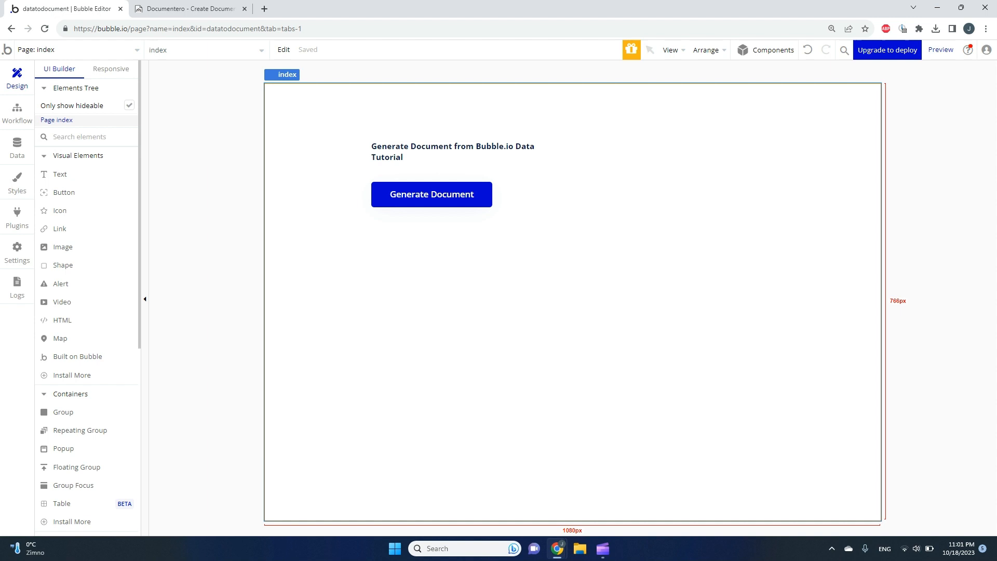
# Show App data's All Products list: iTag, iPad, iMac and iPhone with colour, name, price.
pyautogui.click(431, 194)
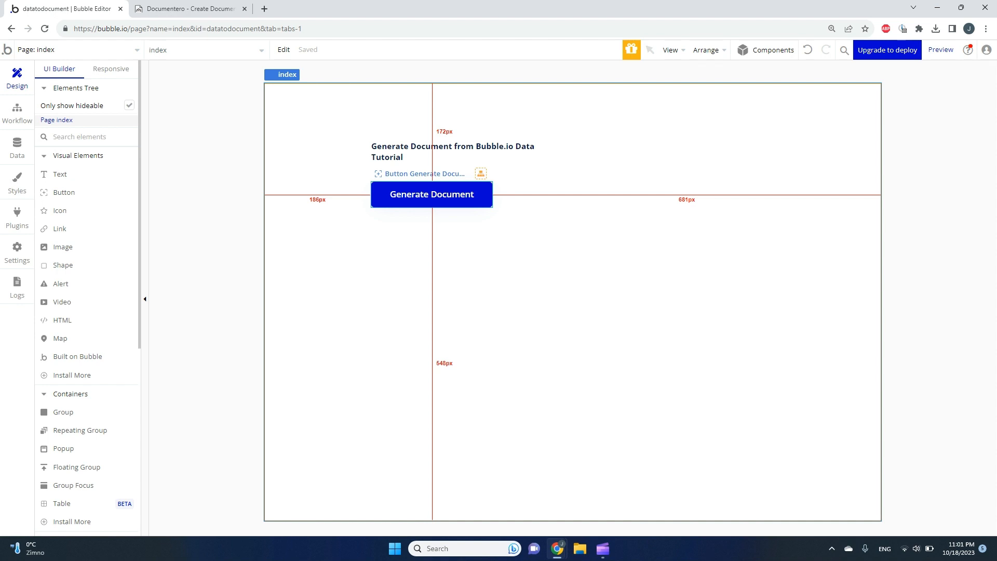
pyautogui.click(17, 146)
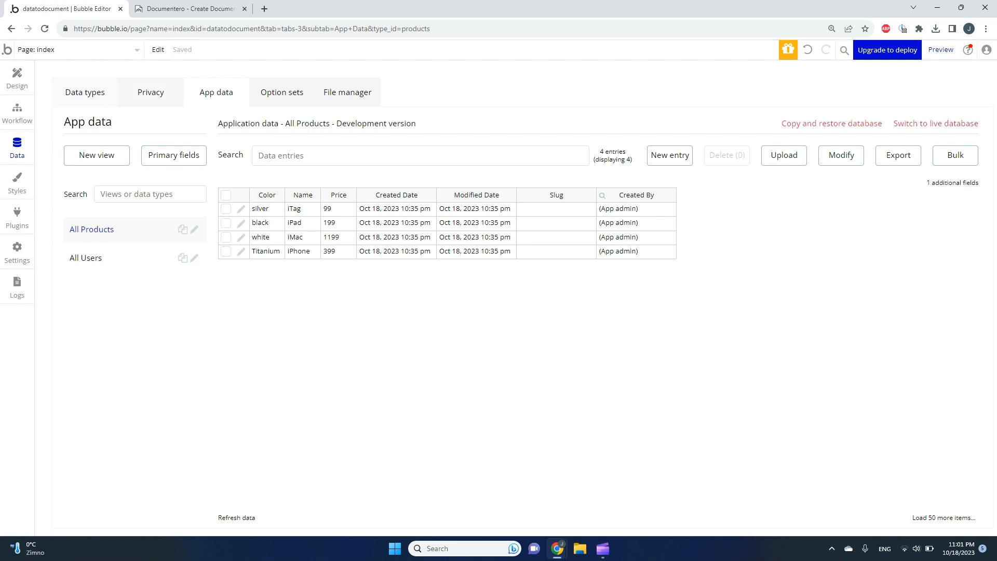
# Check the Products type's Color, Name and Price text fields, then return to the index design.
pyautogui.click(85, 93)
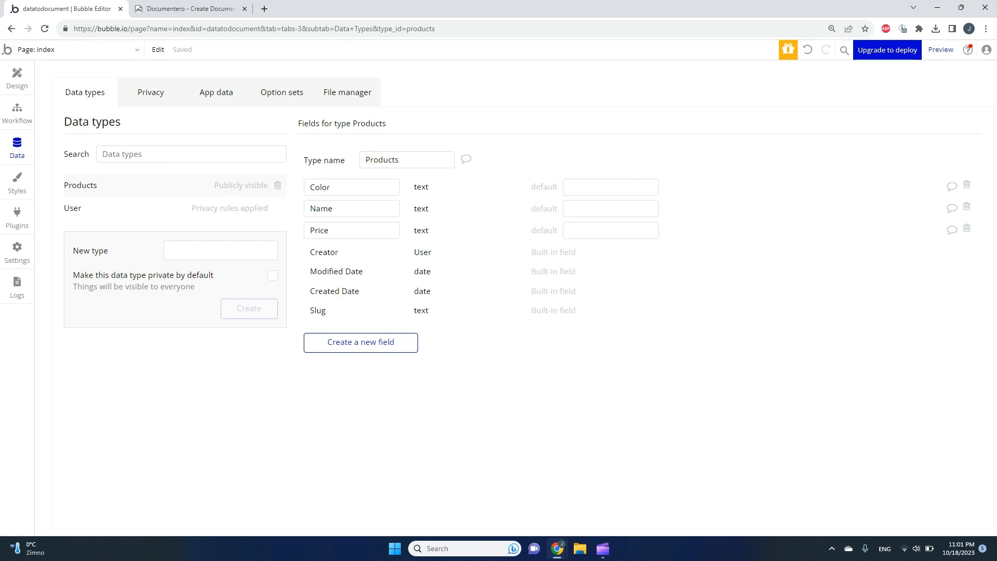
pyautogui.click(216, 93)
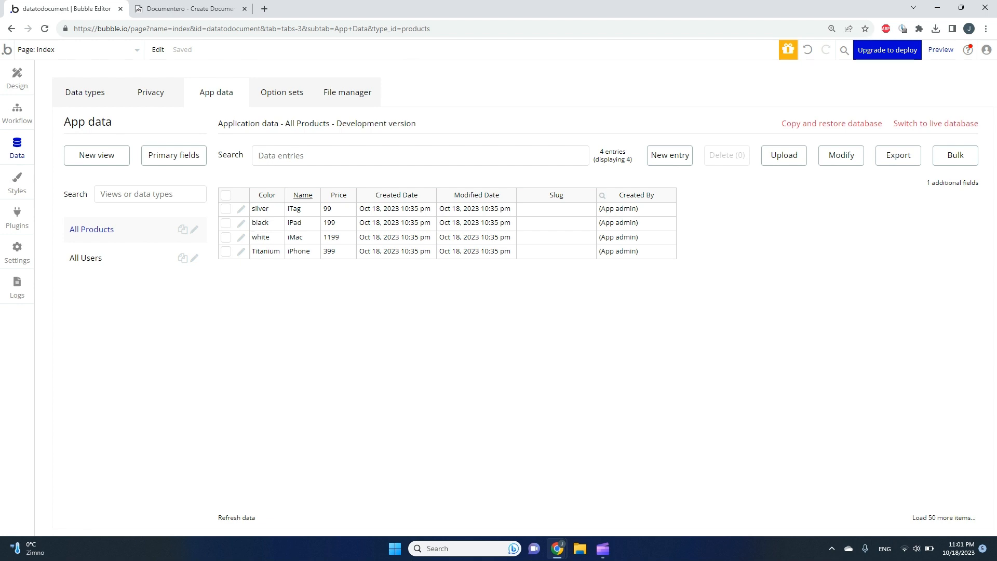
pyautogui.click(17, 73)
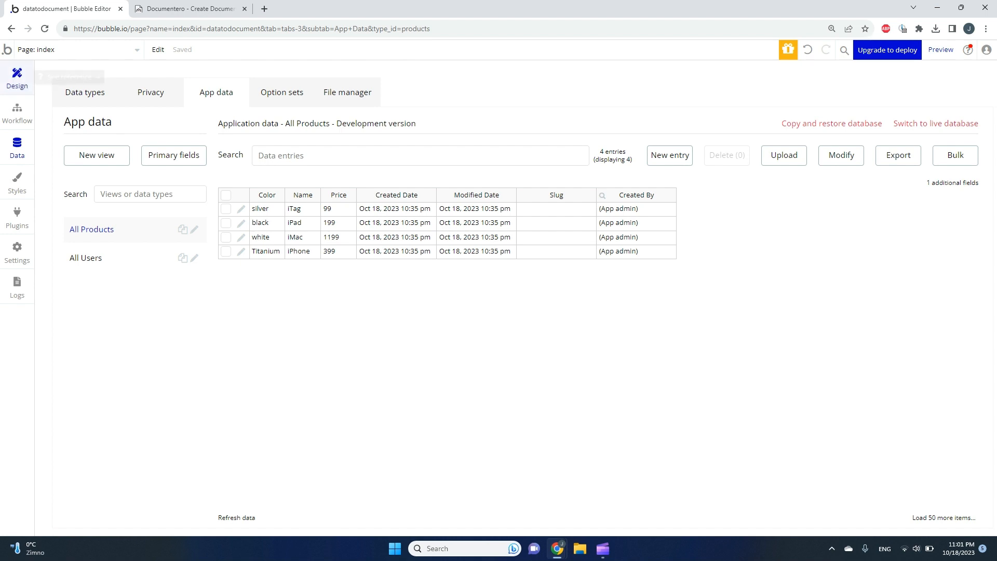
pyautogui.click(16, 77)
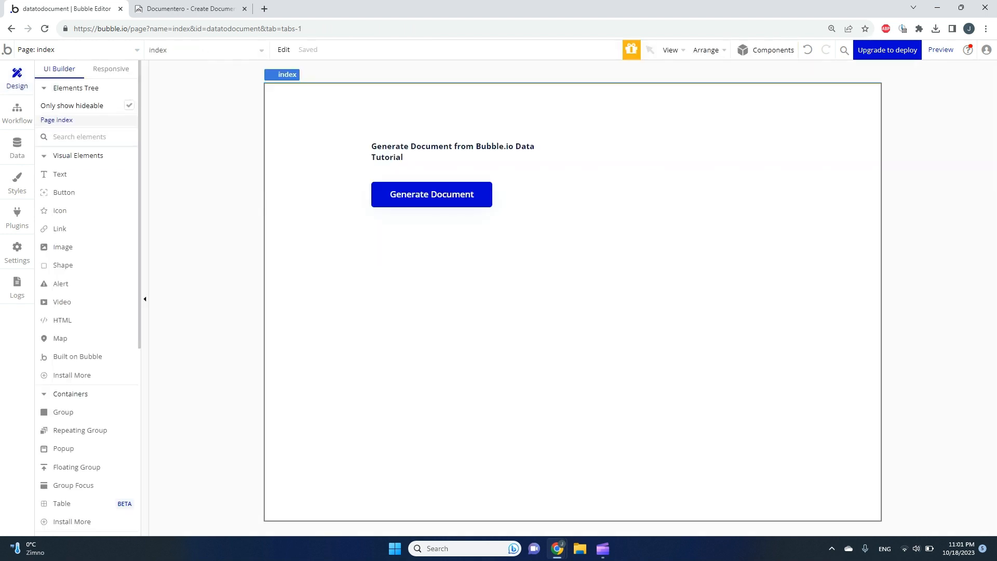
# Create the Generate Document button's click workflow and browse its Plugins action category.
pyautogui.click(431, 194)
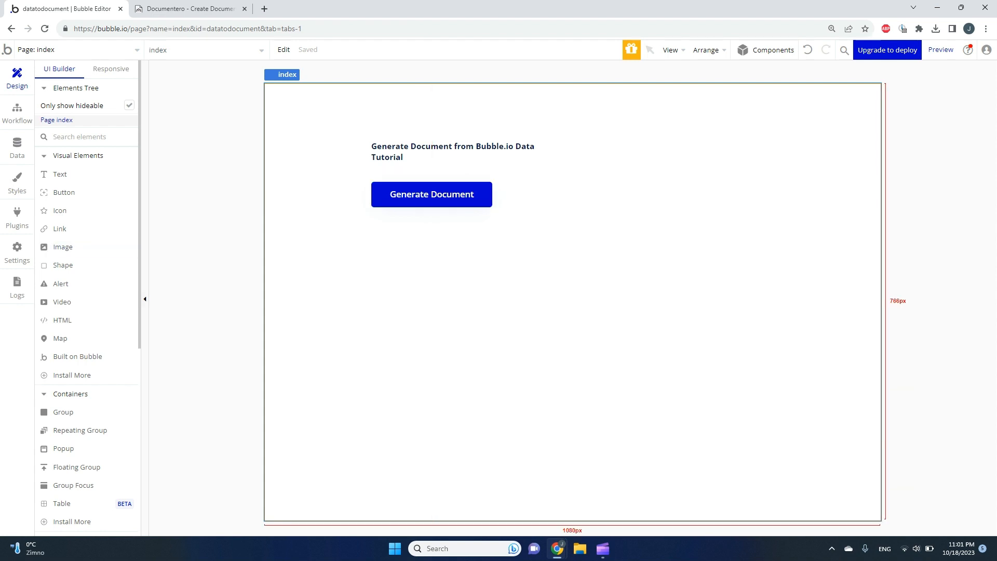
pyautogui.click(431, 194)
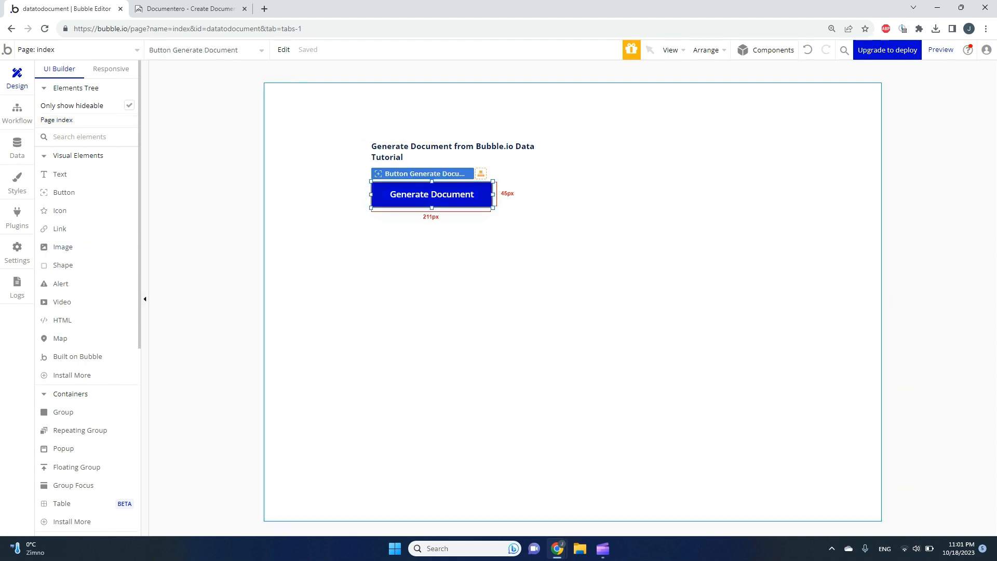
pyautogui.click(17, 113)
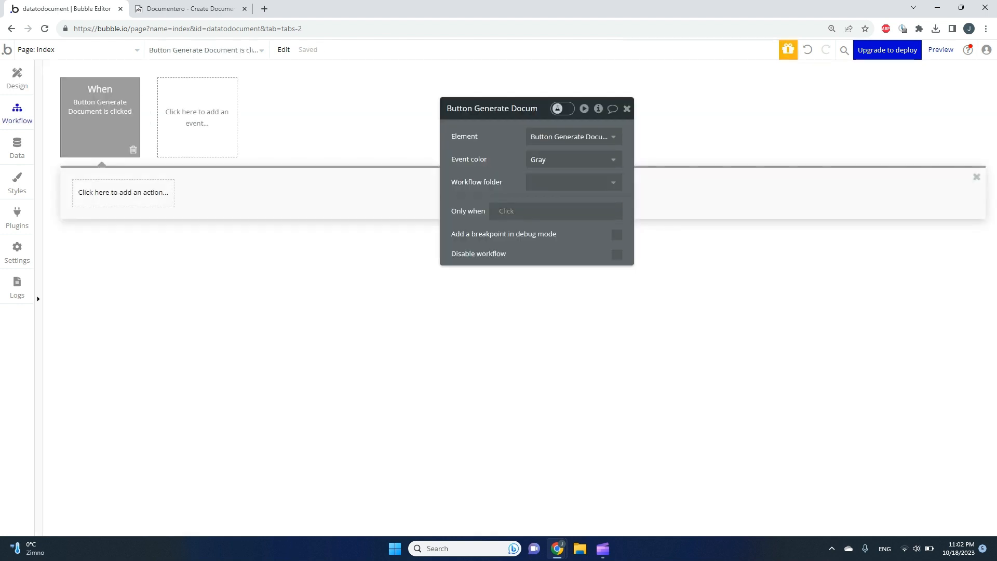
pyautogui.click(123, 192)
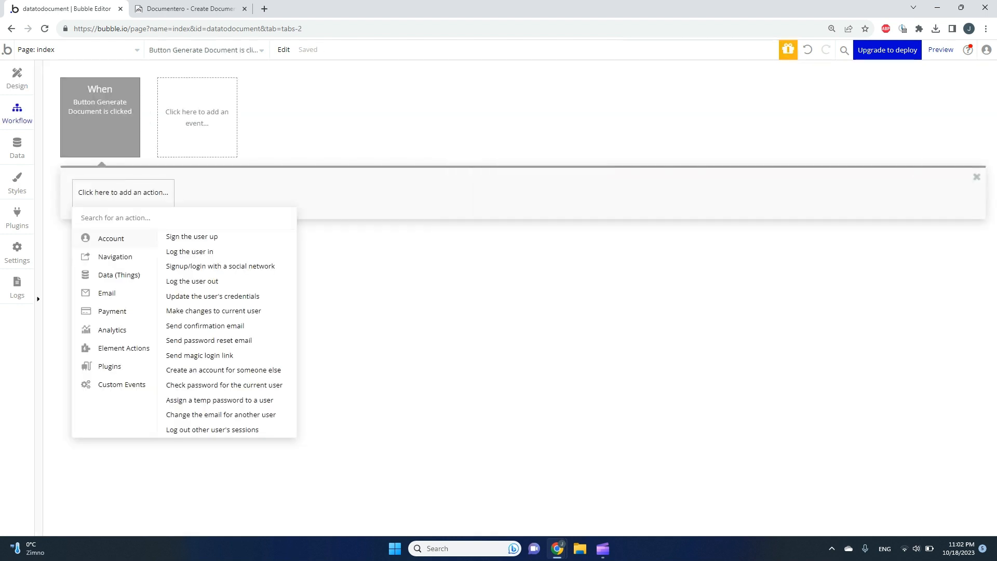
pyautogui.click(108, 365)
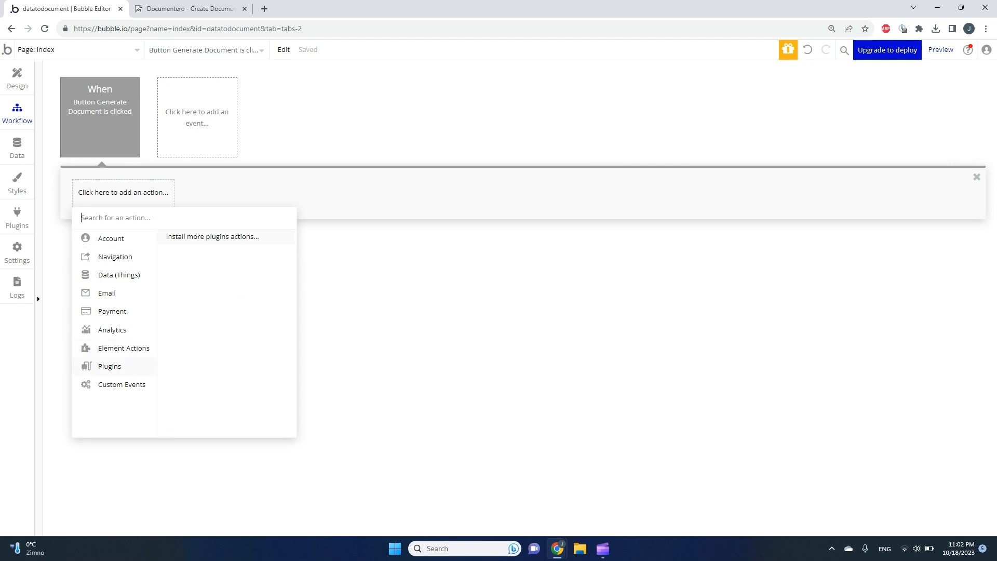
# Search plugins for 'documentero' across all types and install Documentero – Generate DOCX PDF.
pyautogui.click(212, 236)
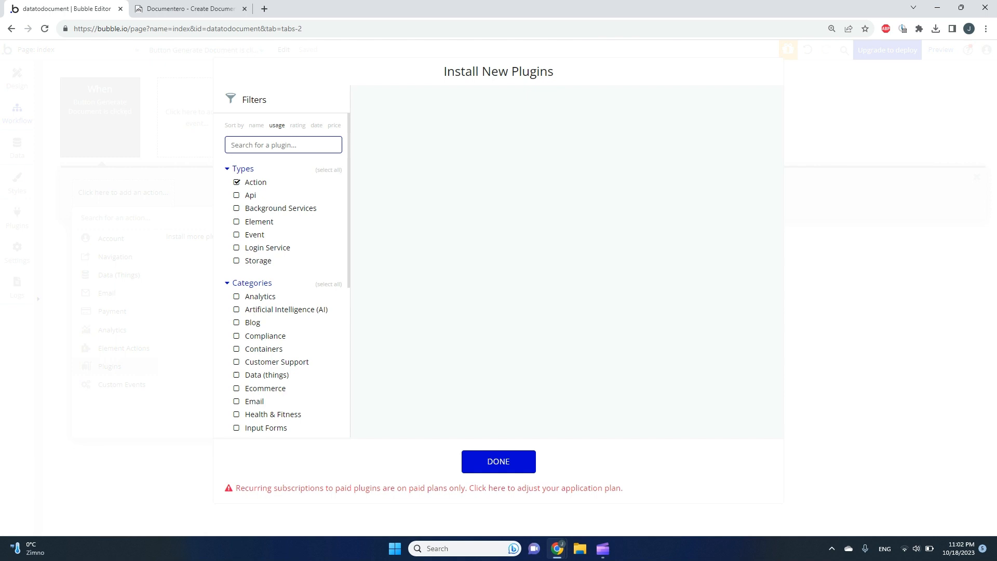
pyautogui.write('documentero')
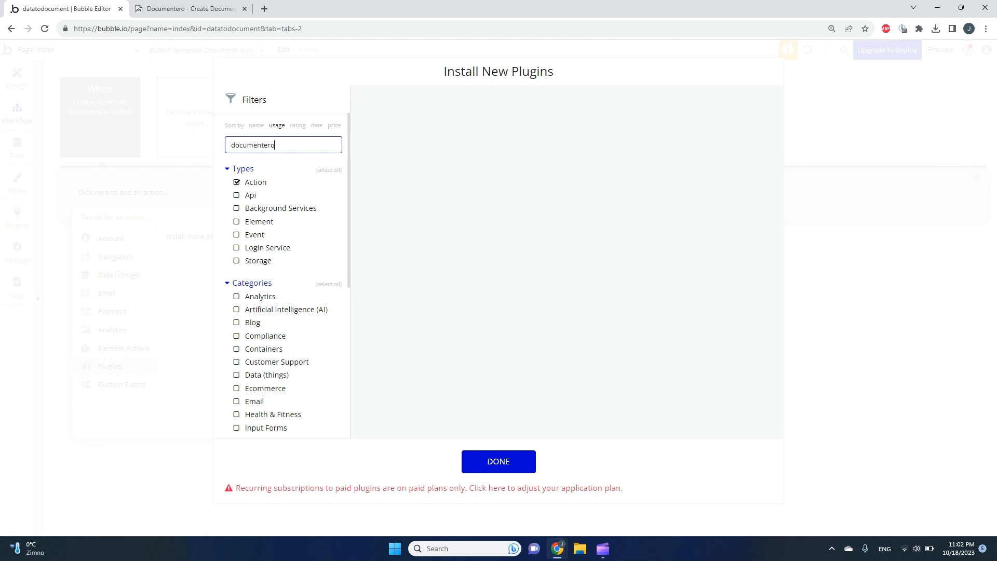
pyautogui.click(237, 194)
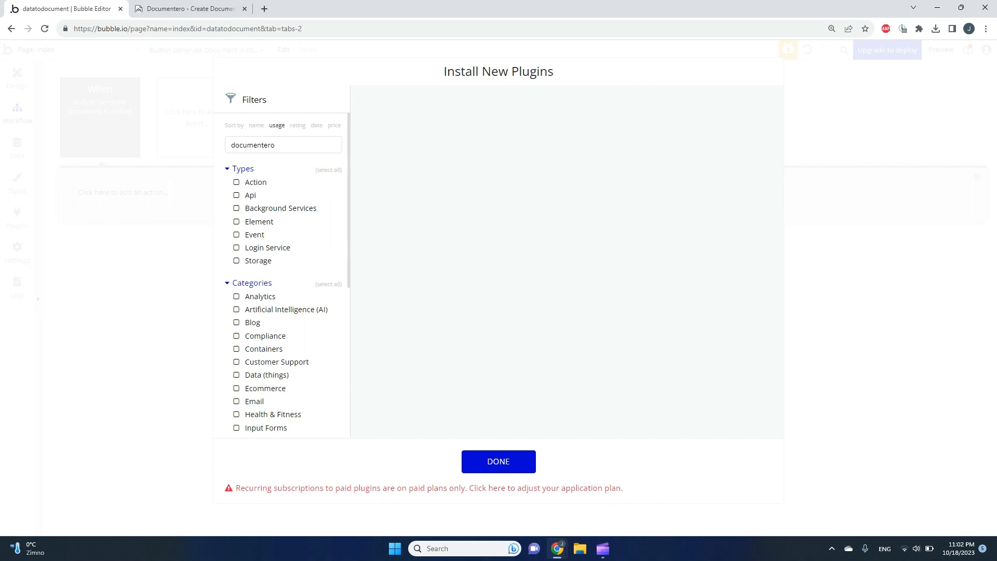
pyautogui.click(328, 284)
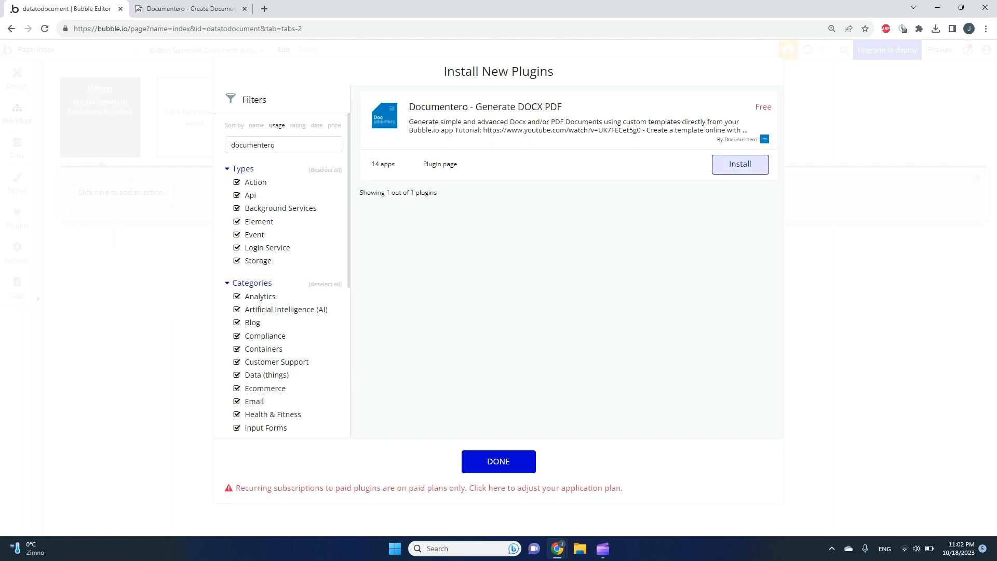
pyautogui.click(740, 164)
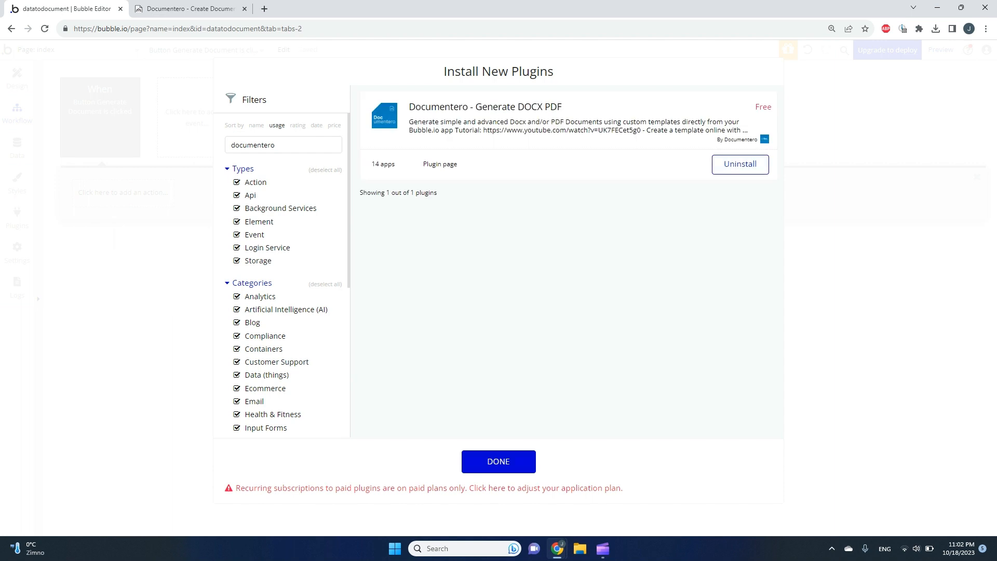
pyautogui.click(498, 461)
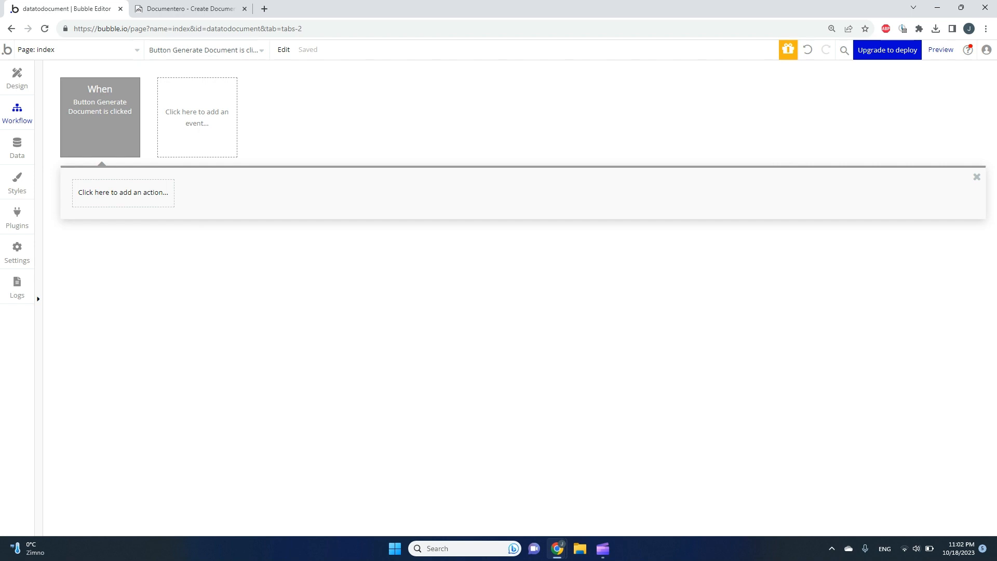
# Add a Documentero Generate Docx/PDF action with pdf output format, then reach the plugin's API key settings.
pyautogui.click(122, 192)
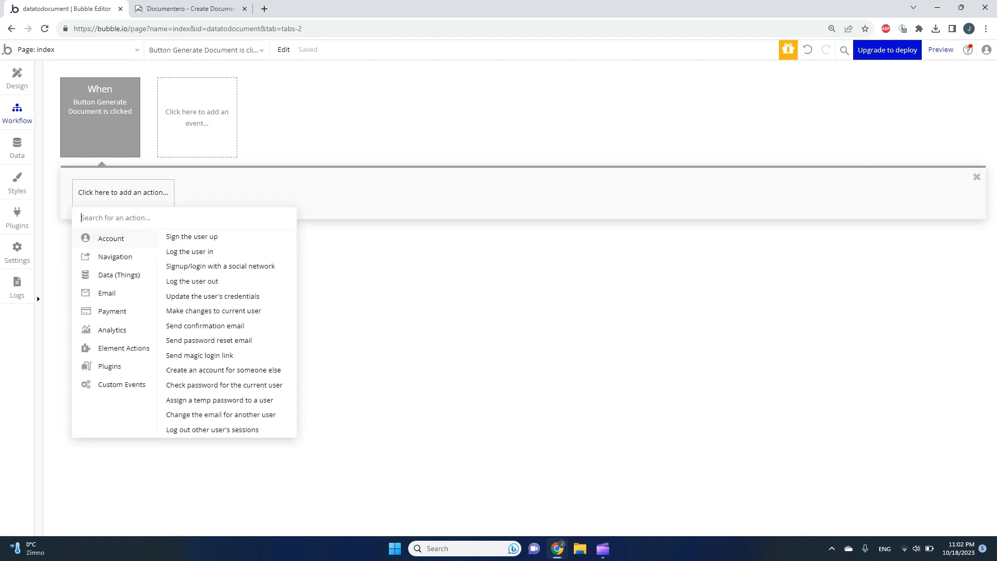
pyautogui.click(108, 366)
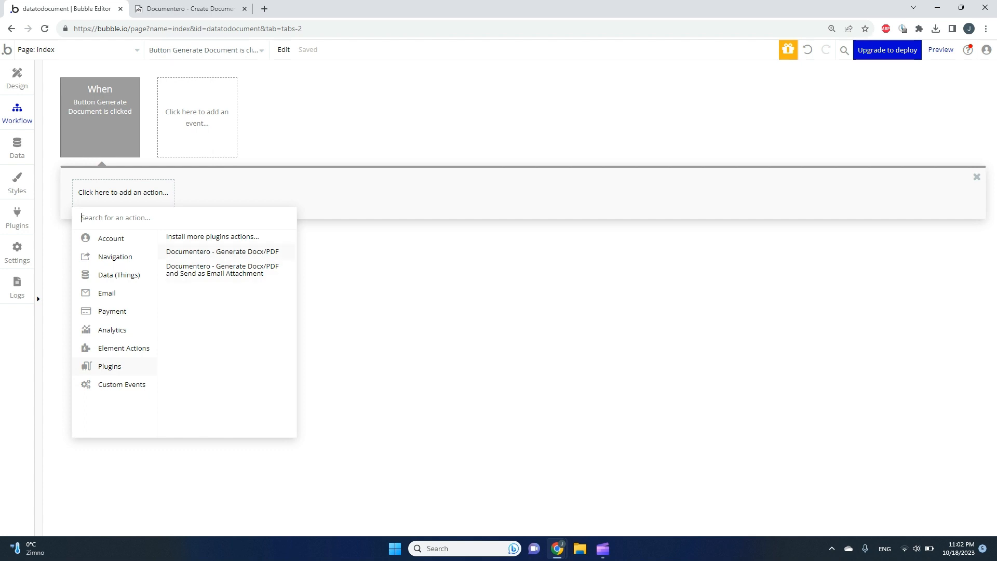
pyautogui.click(221, 252)
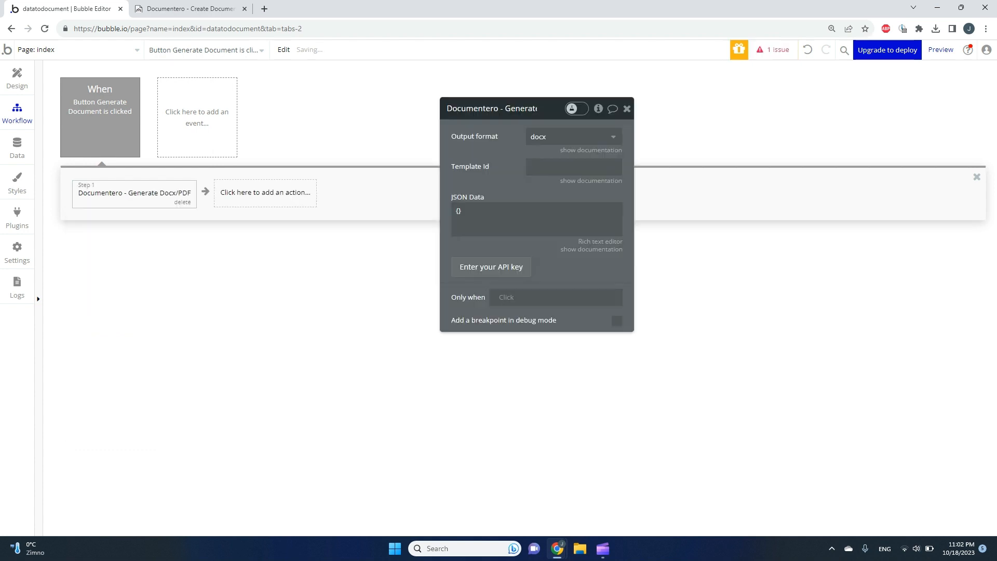
pyautogui.click(571, 137)
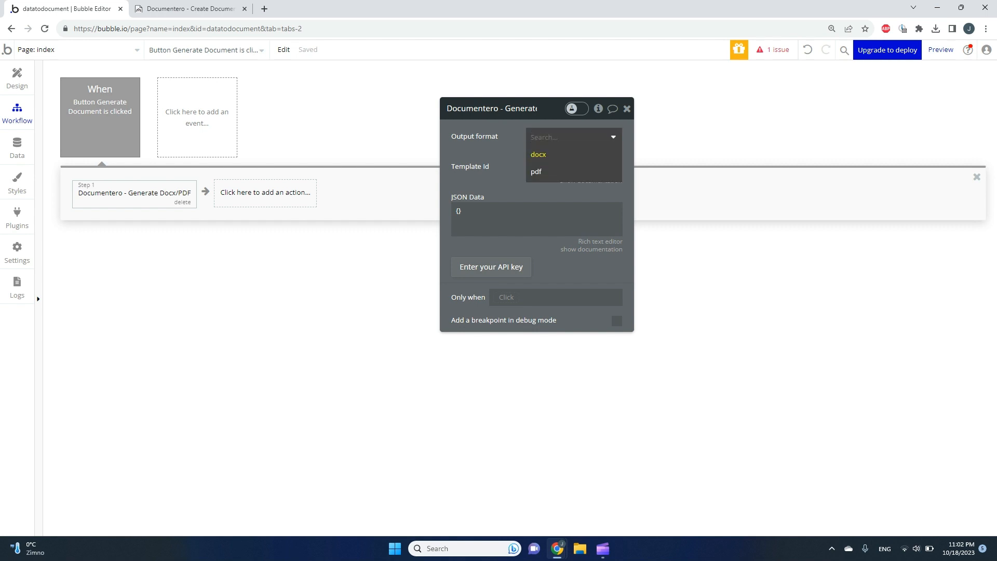
pyautogui.click(535, 172)
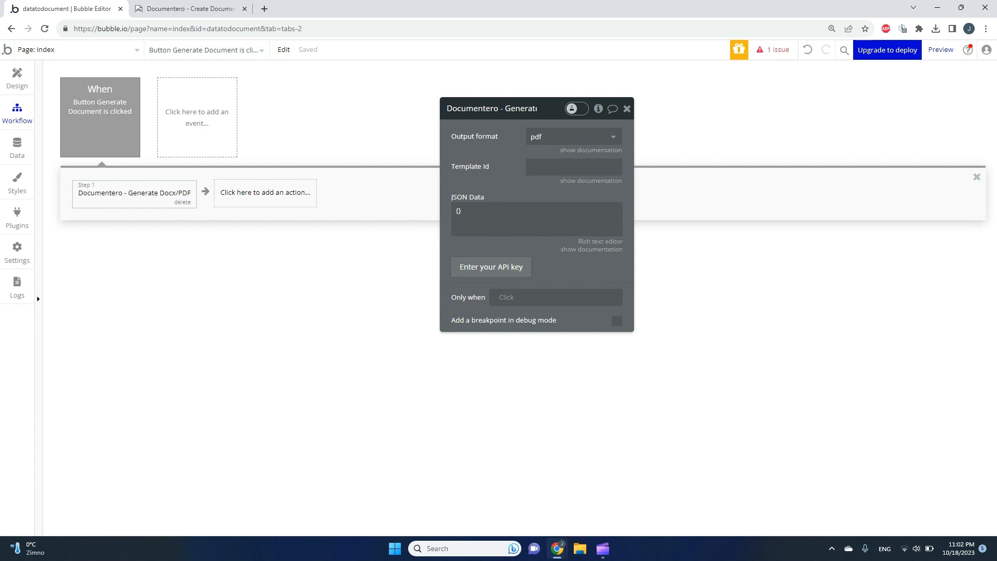
pyautogui.click(18, 216)
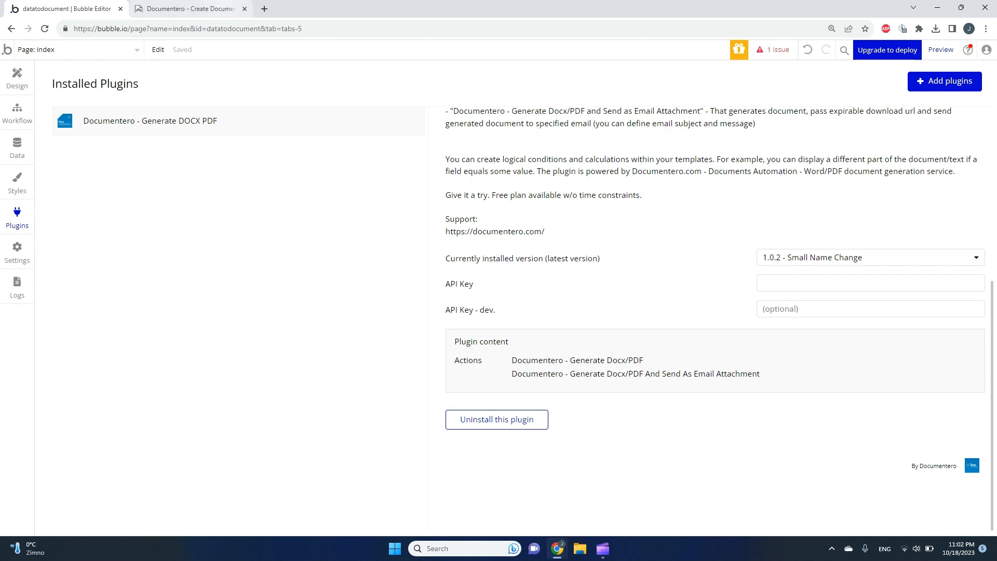
pyautogui.click(187, 8)
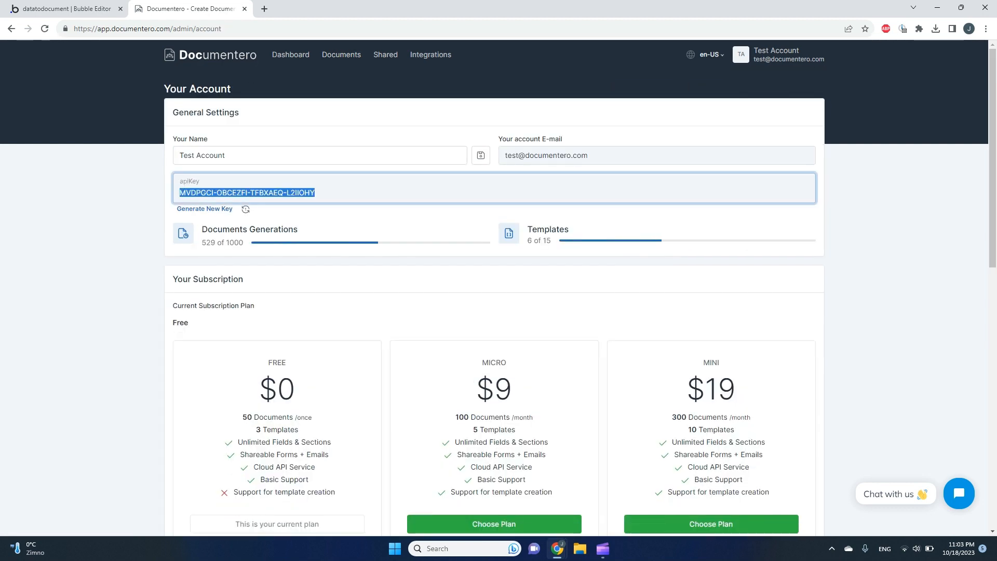
pyautogui.click(63, 9)
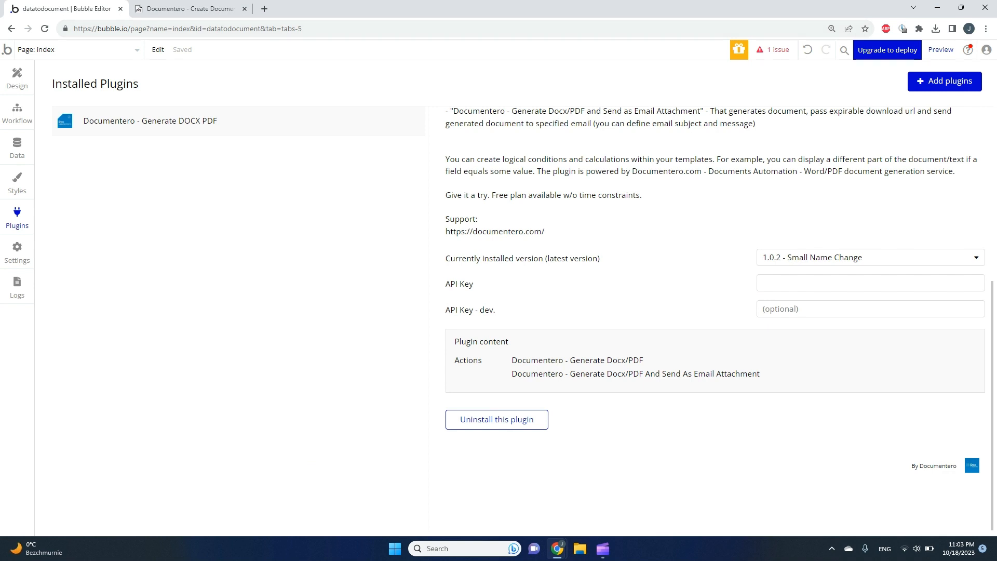
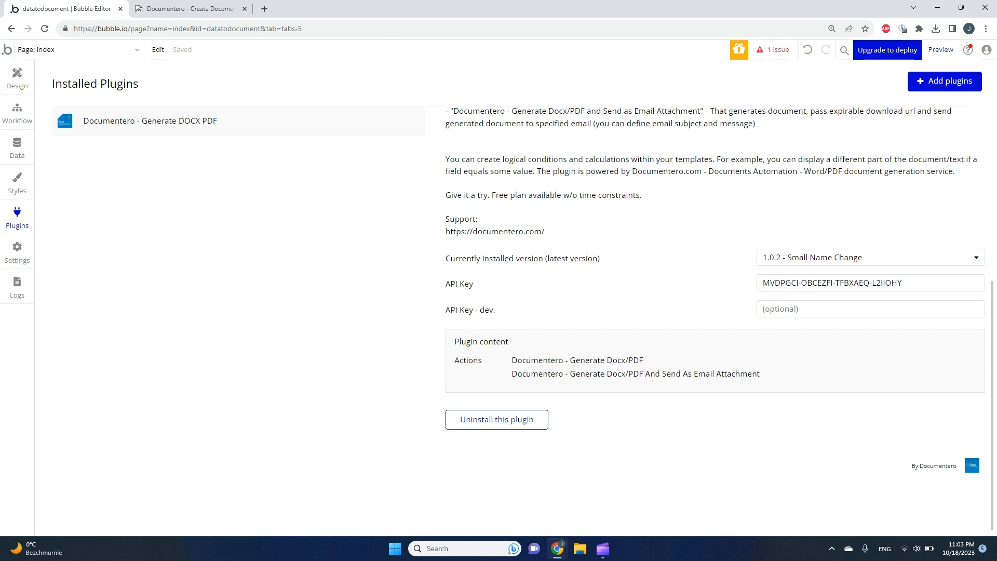
pyautogui.click(17, 73)
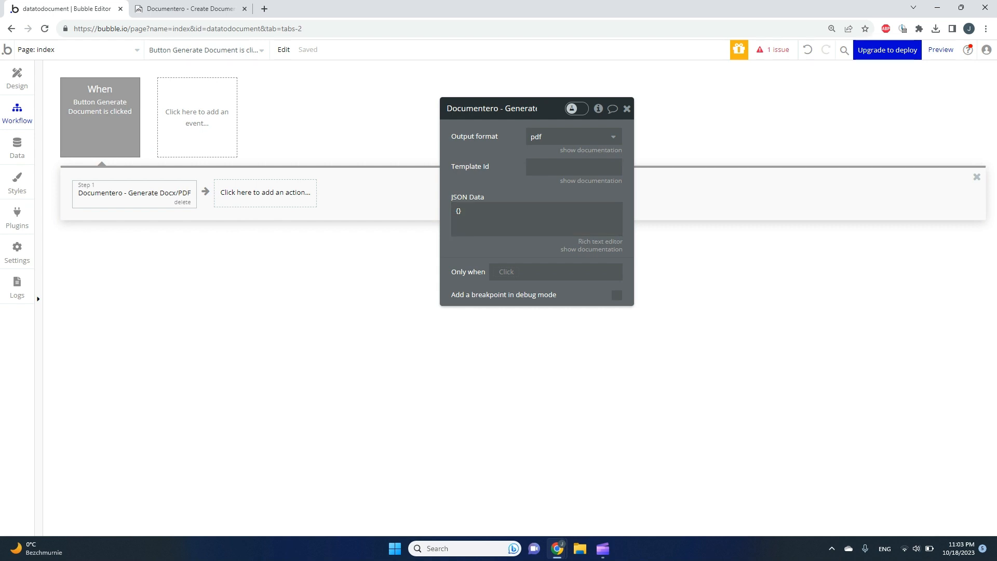
# View Documentero's templates: Sample Document, Event Agenda and Restaurant Menu.
pyautogui.click(536, 219)
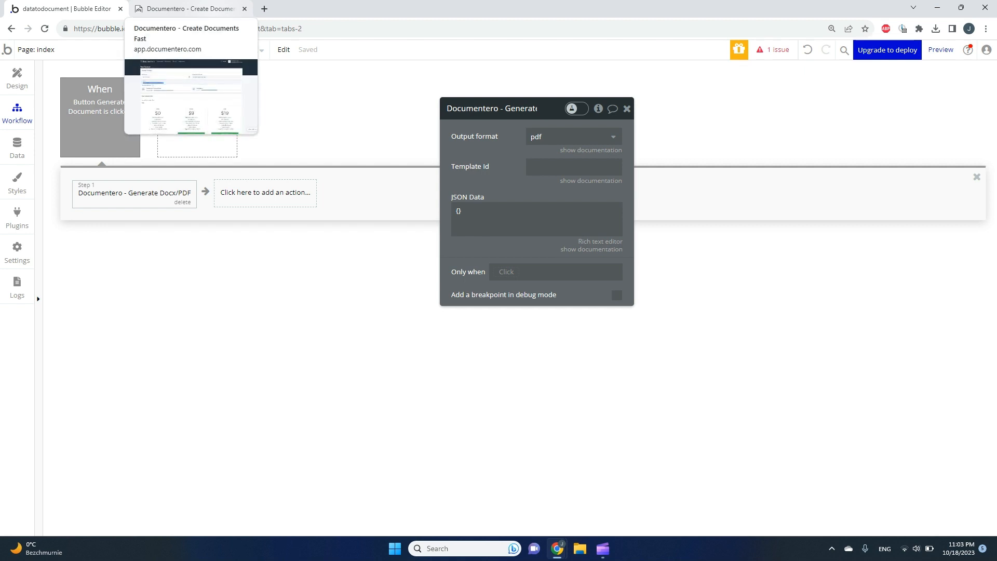
pyautogui.click(189, 9)
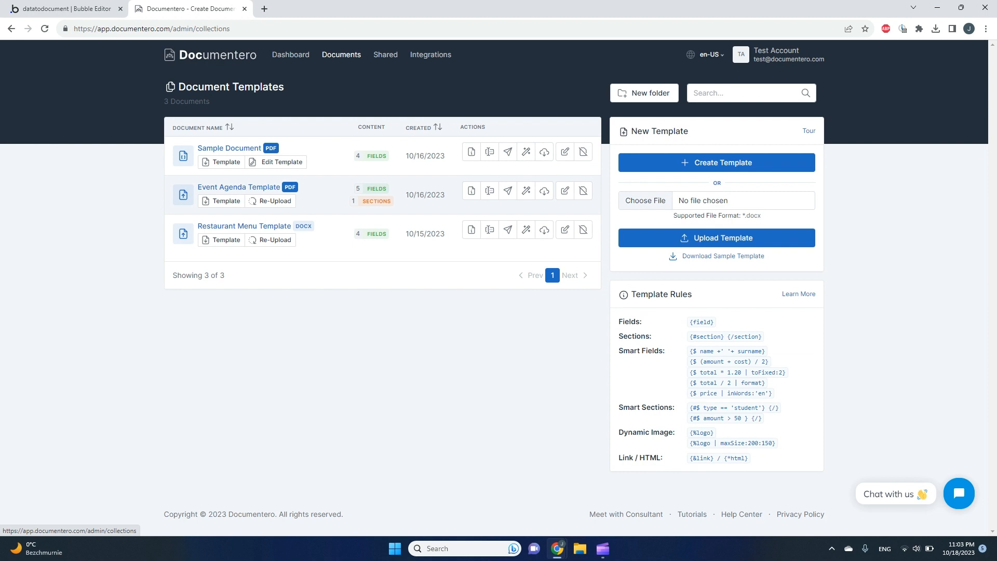
pyautogui.moveTo(544, 192)
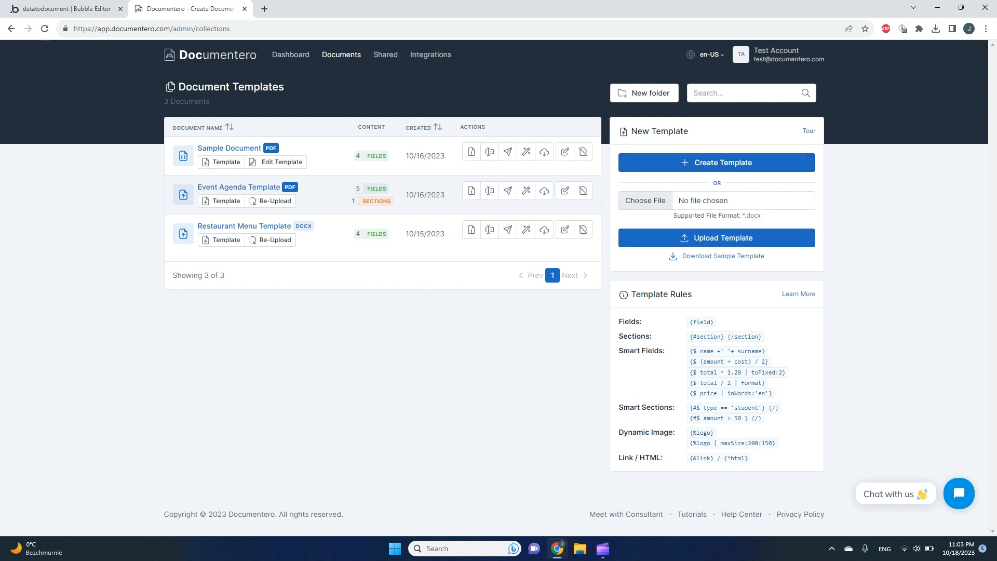
# Open Sample Document, with its name, country, city and age fields, in the template editor.
pyautogui.doubleClick(753, 215)
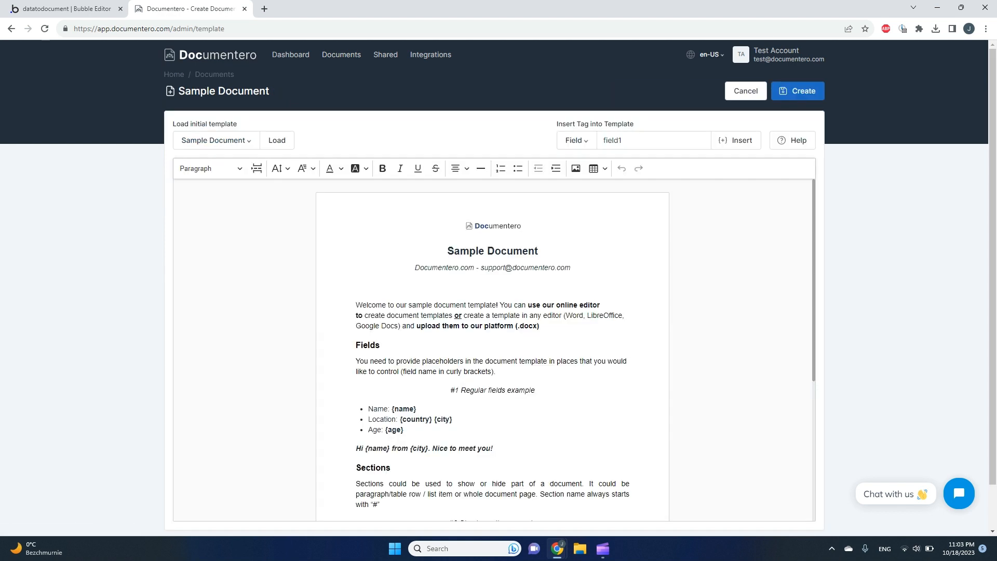
# Delete the sample's explanatory sections and type the {#products} and {/products} loop tags.
pyautogui.scroll(-3)
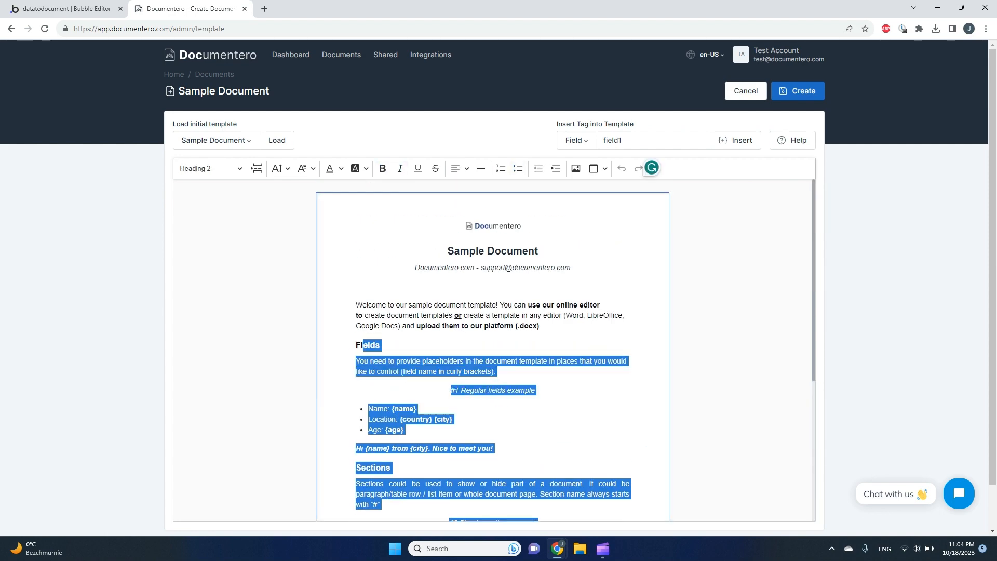
pyautogui.press('Delete')
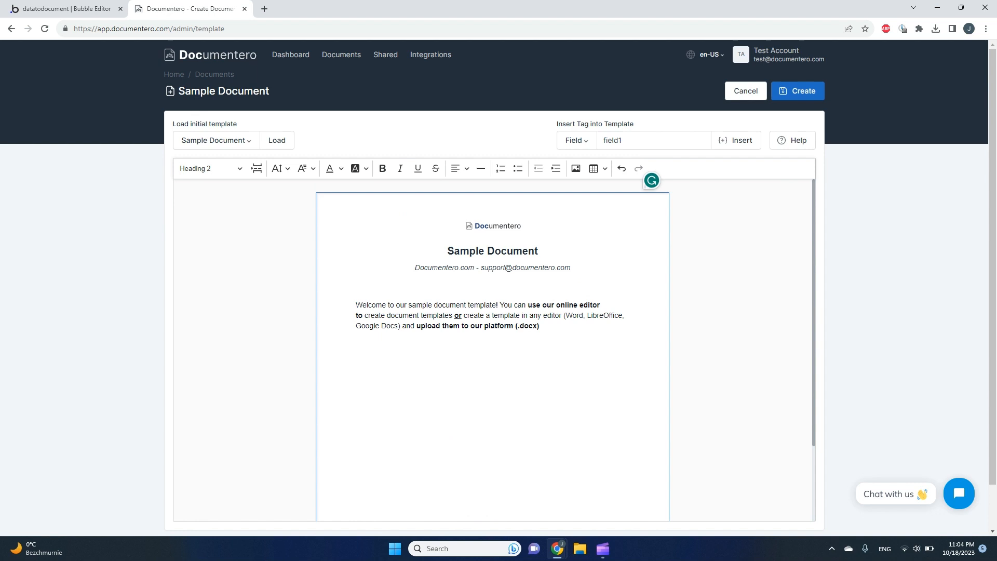
pyautogui.write('{#pr')
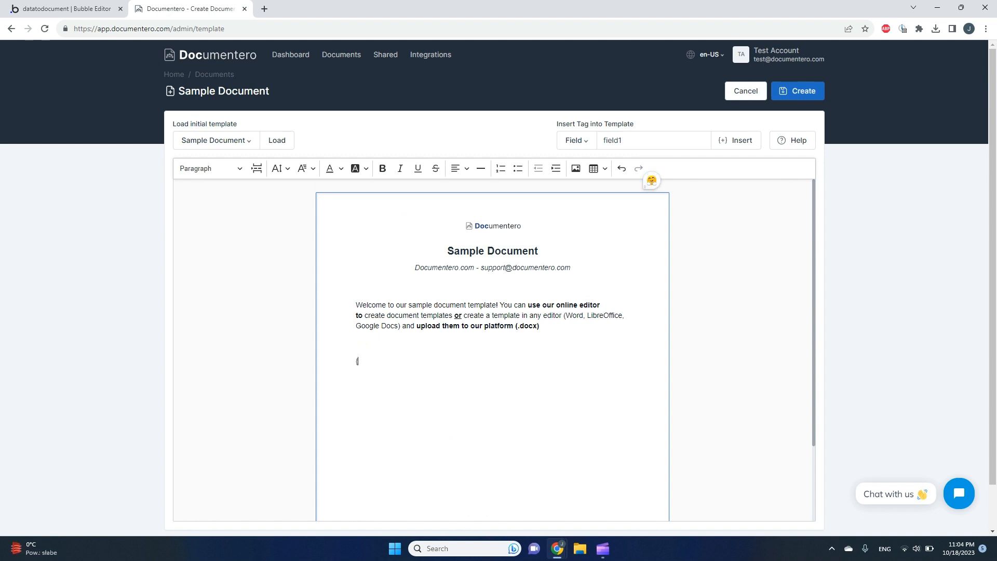
pyautogui.write('{#product')
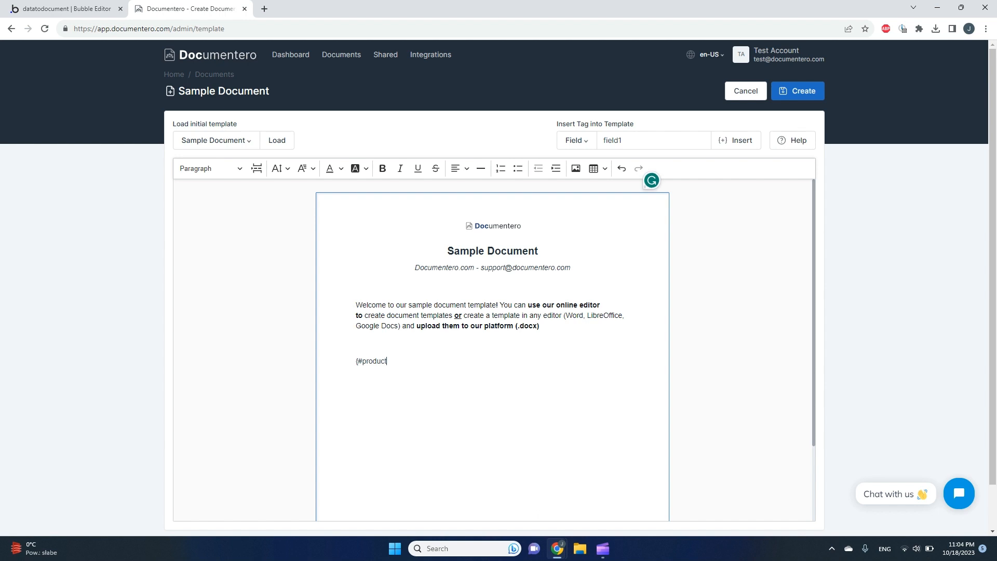
pyautogui.write('s}')
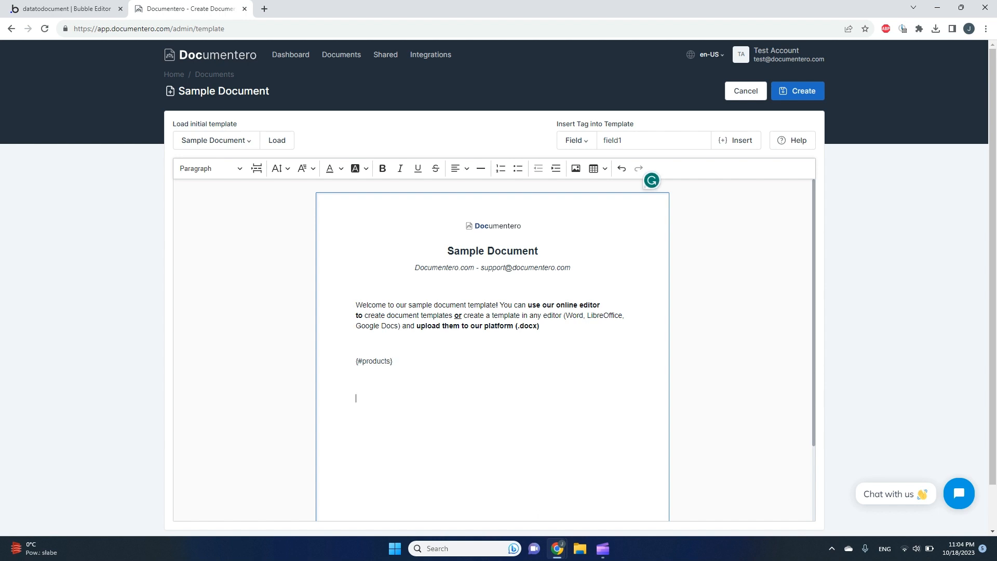
pyautogui.write('{/produ')
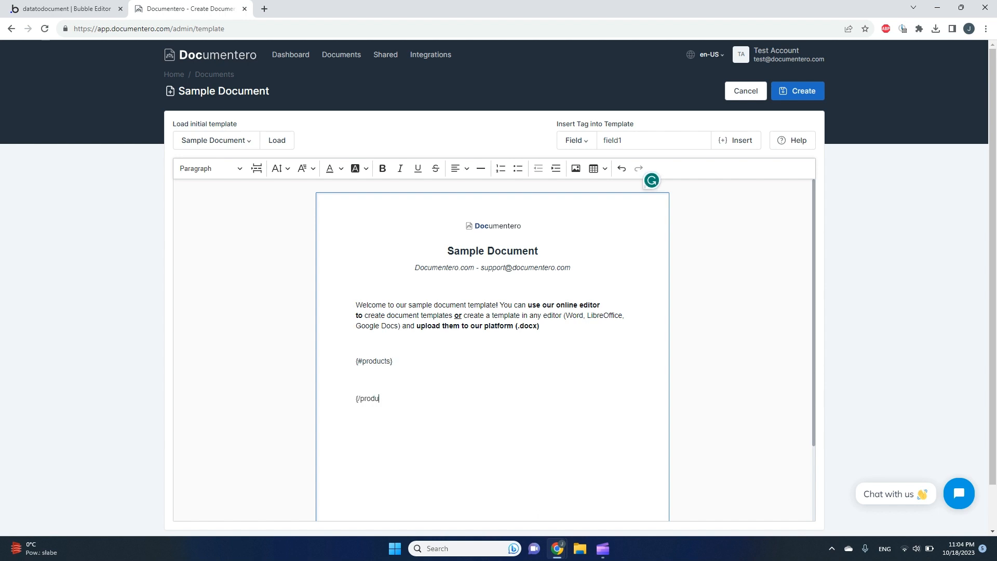
pyautogui.write('cts}')
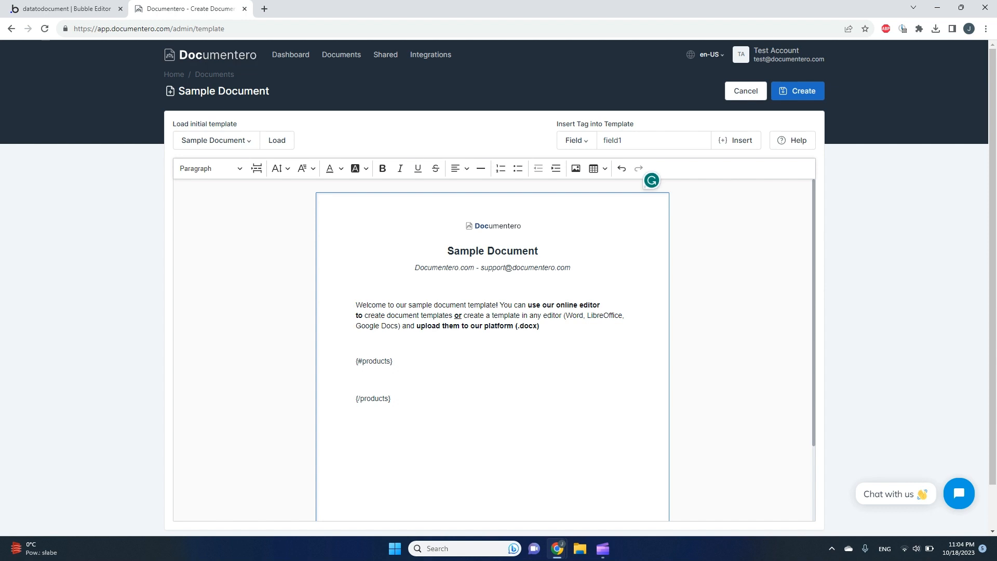
# Add {productName}, {productPrice} and {productColor} tags inside the loop, then cut {productPrice}.
pyautogui.write('{produc')
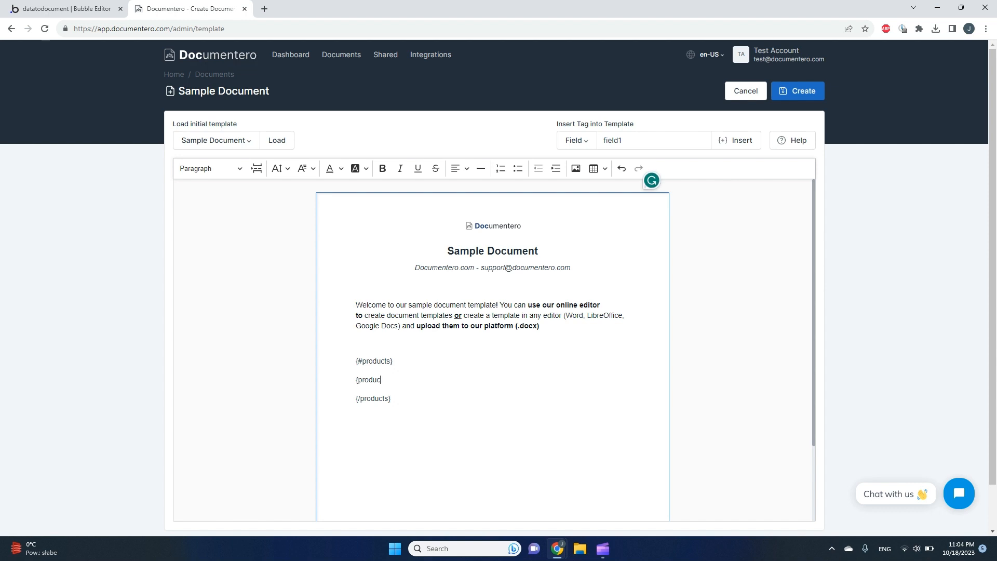
pyautogui.write('tName}')
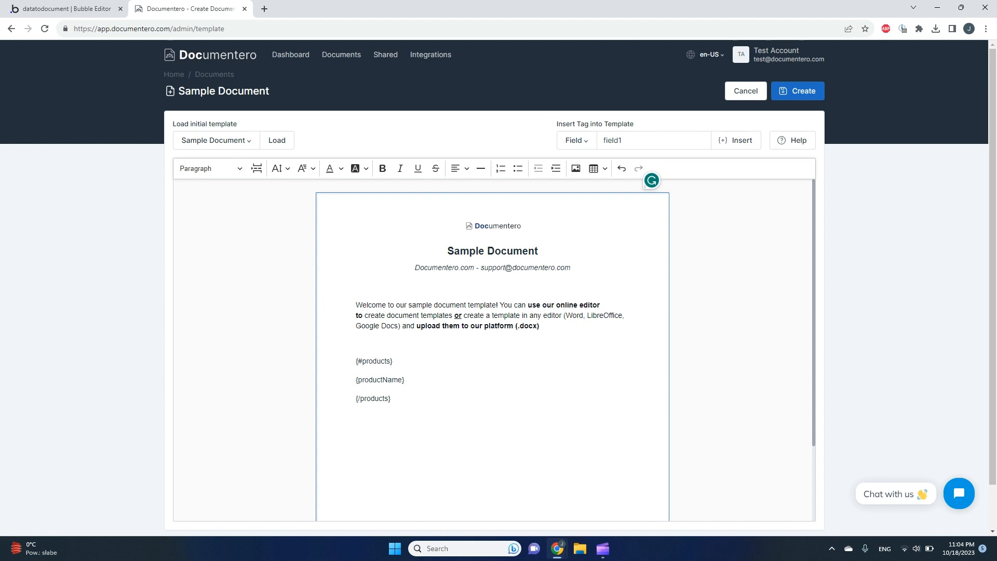
pyautogui.write('{produ')
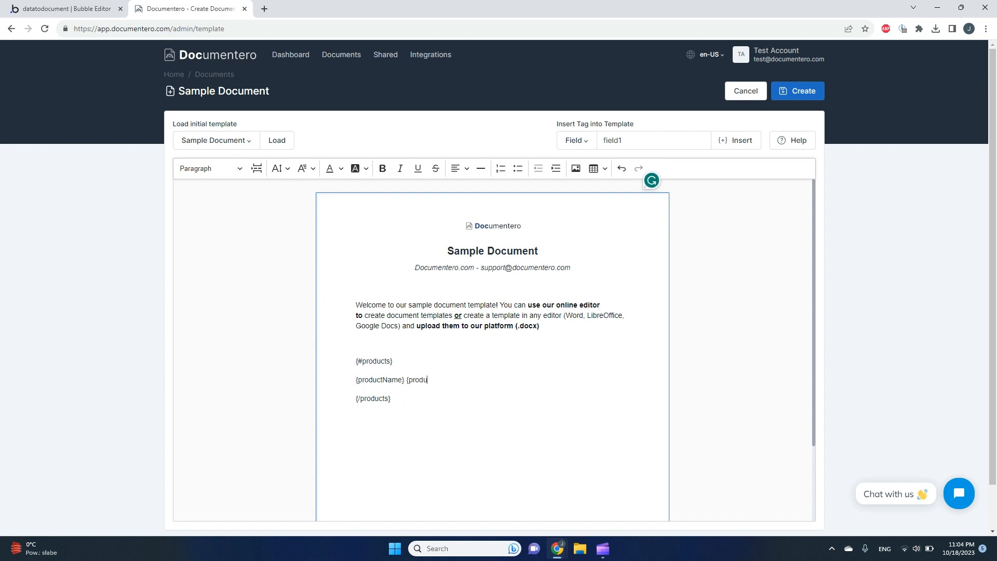
pyautogui.write('ctPrice}')
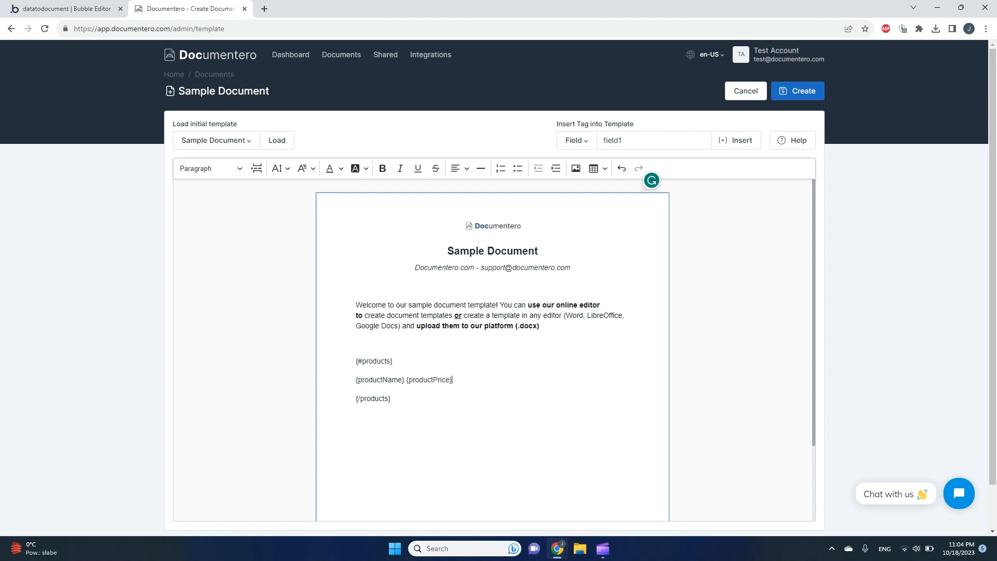
pyautogui.write('{produ')
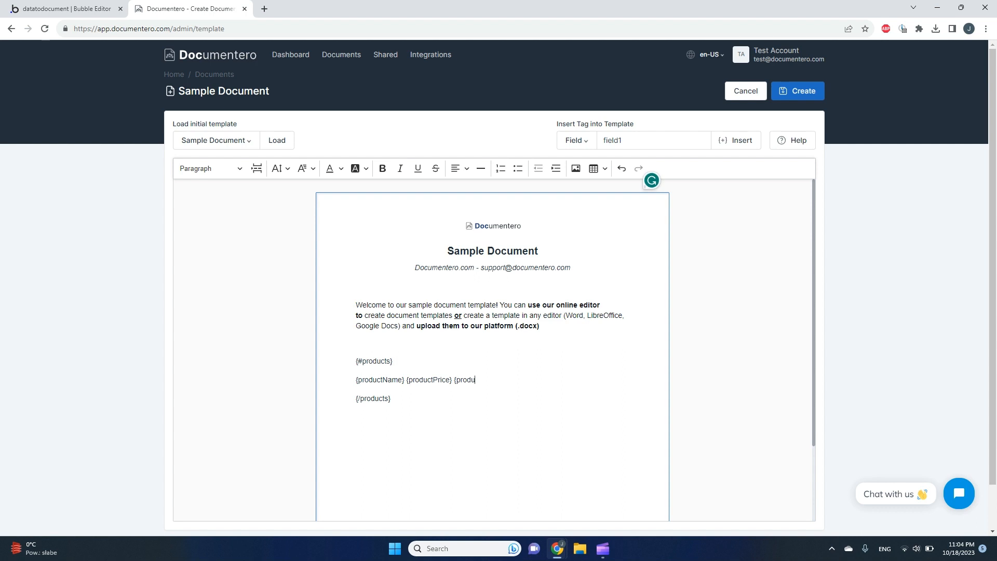
pyautogui.write('ctColor')
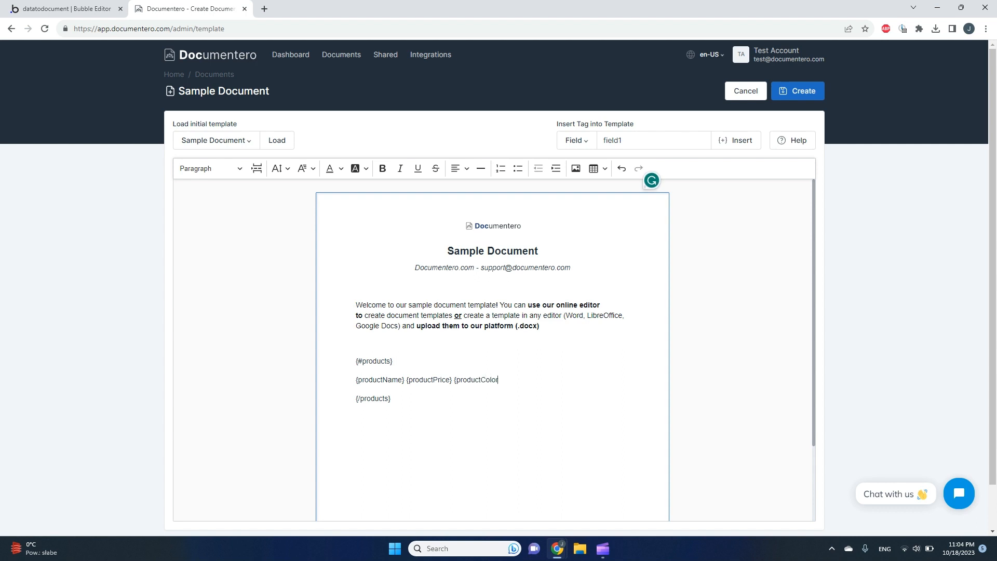
pyautogui.write('}')
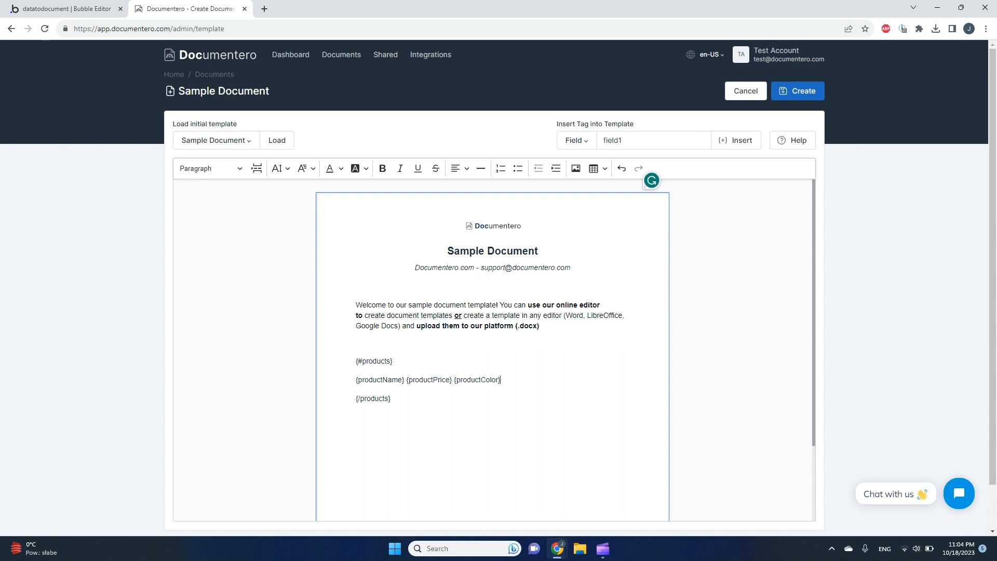
pyautogui.press('Backspace')
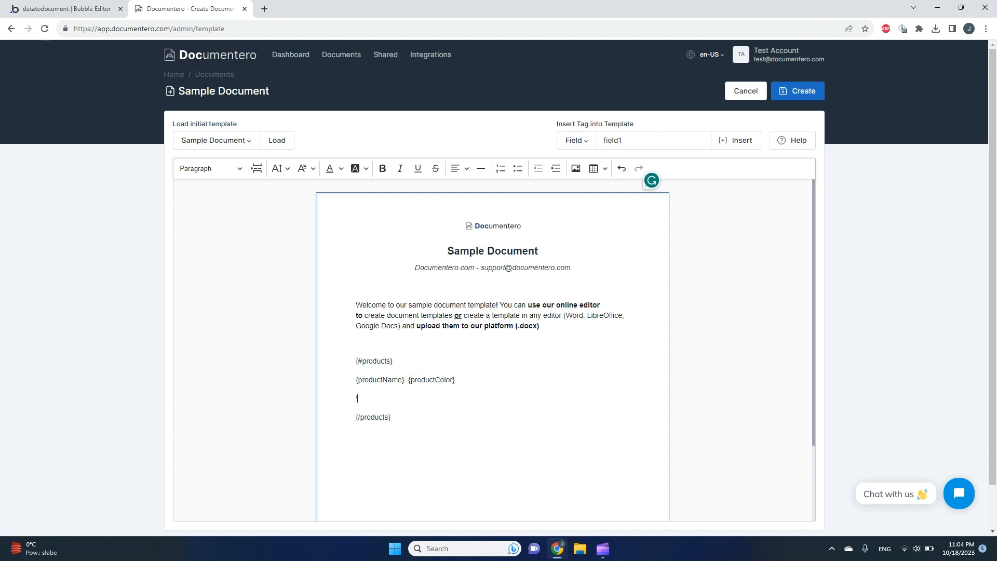
# Label the pasted price line 'Price:' and make it italic with extra emphasis.
pyautogui.write('Price: {productPrice')
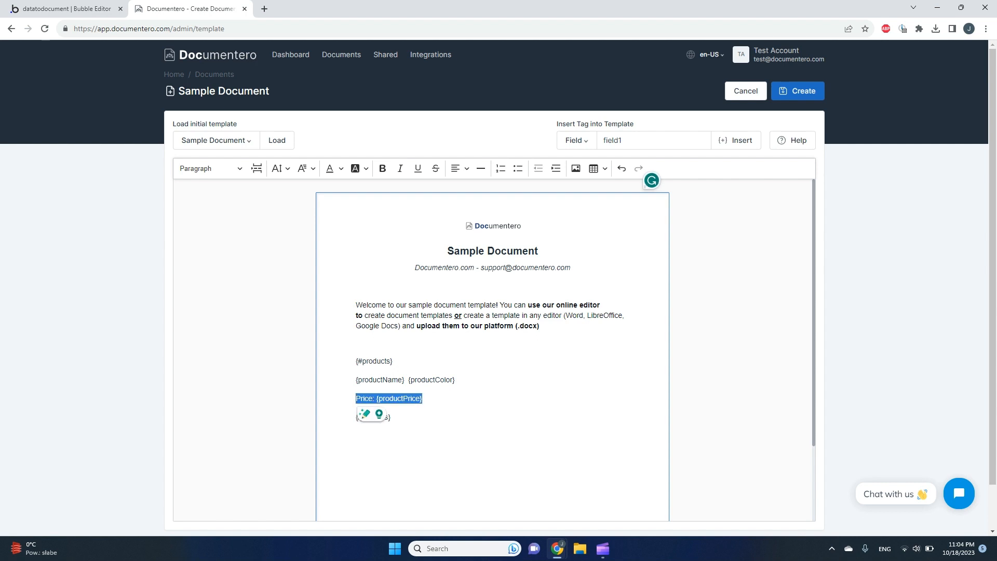
pyautogui.click(400, 169)
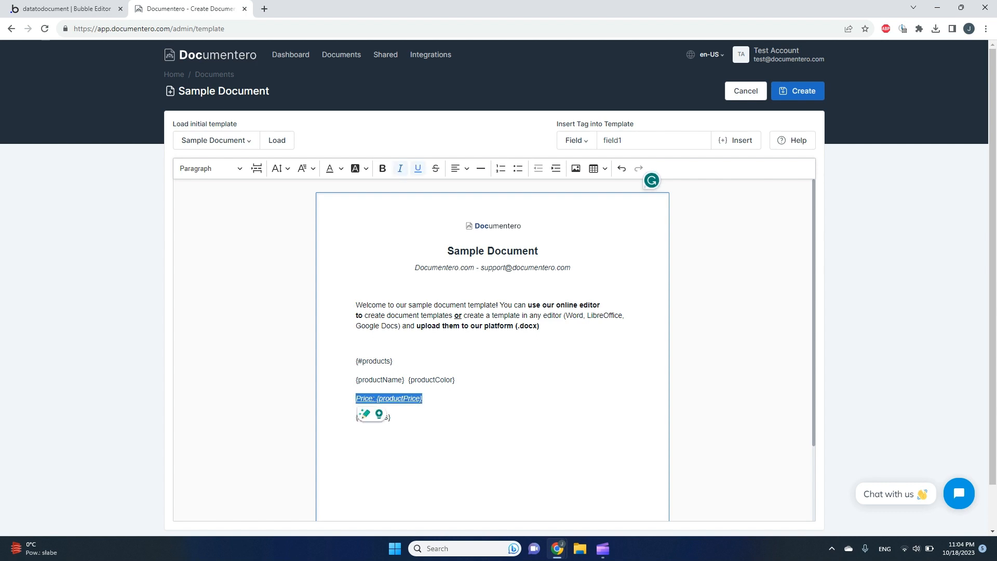
pyautogui.click(382, 168)
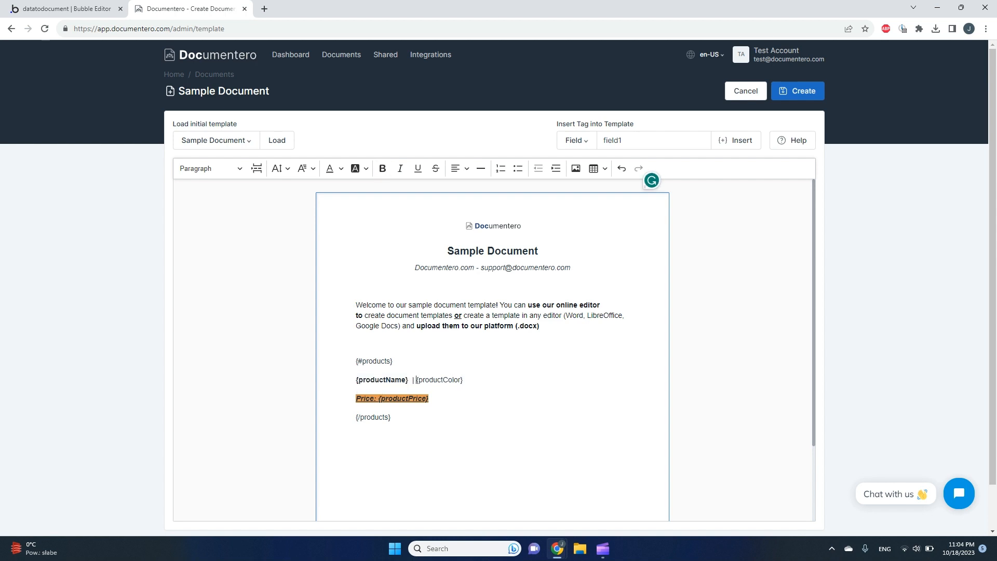
# Colour the {productColor} tag red and label the product name 'Name:'.
pyautogui.doubleClick(438, 379)
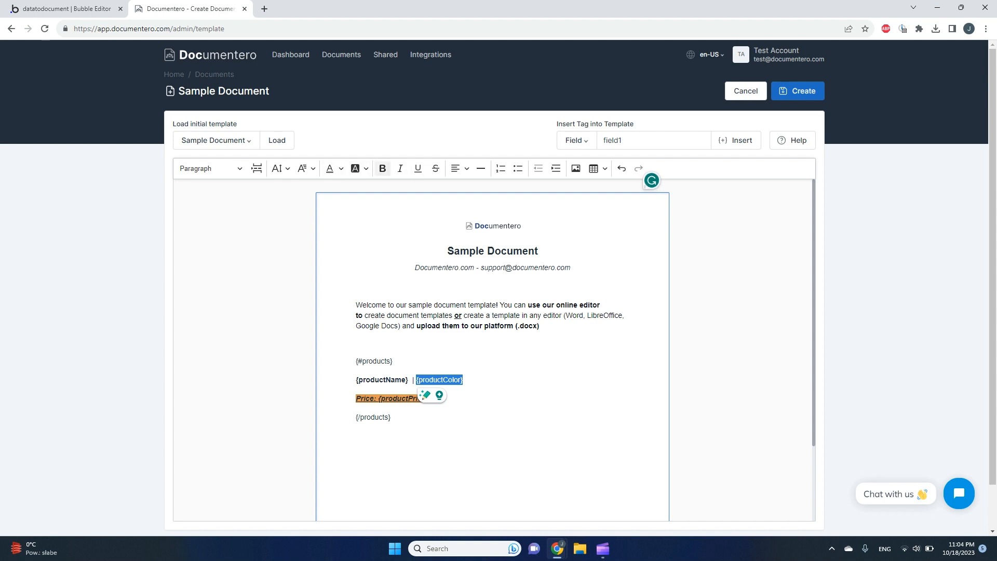
pyautogui.click(341, 168)
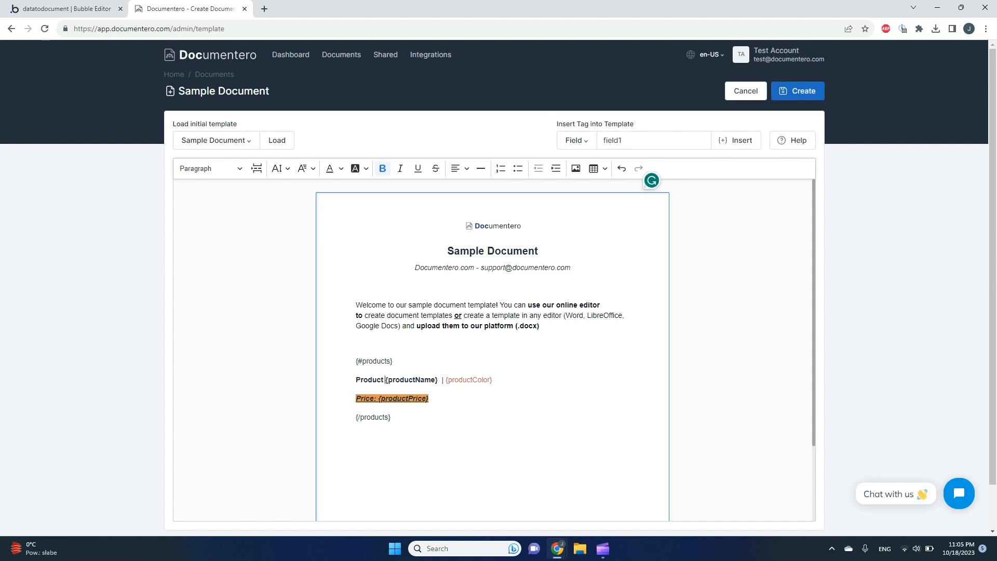
pyautogui.write('Name:')
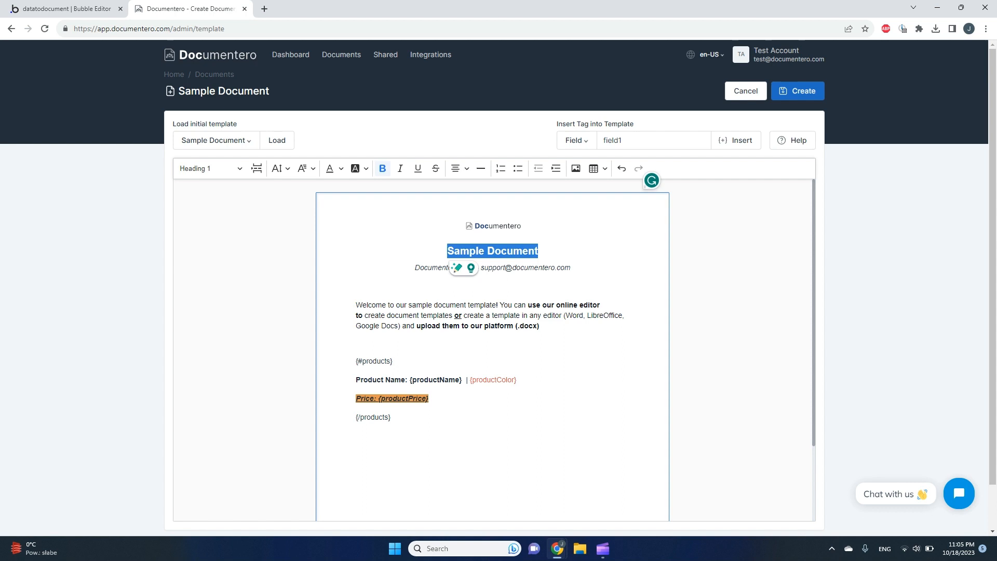
pyautogui.write('B')
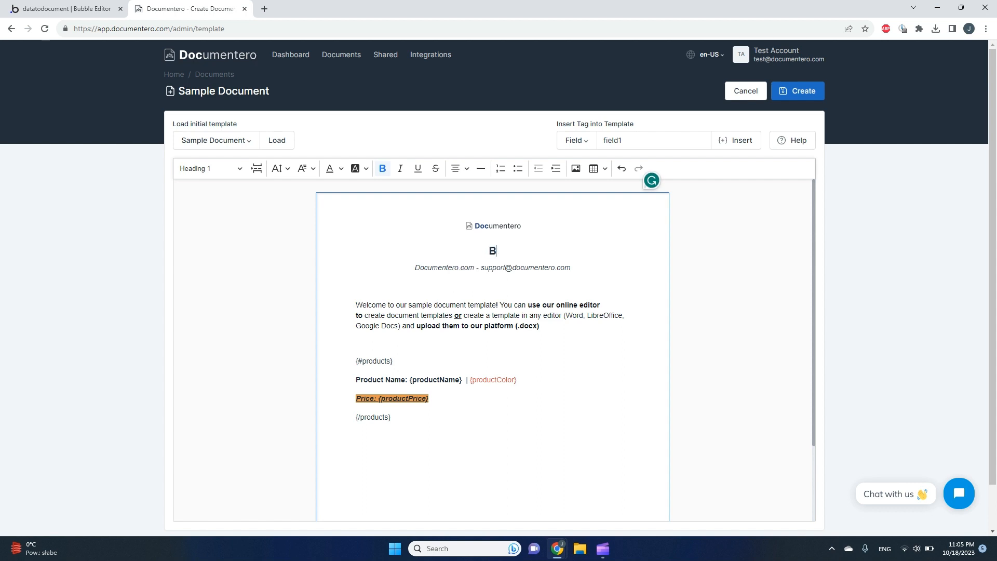
pyautogui.write('ubble.io G')
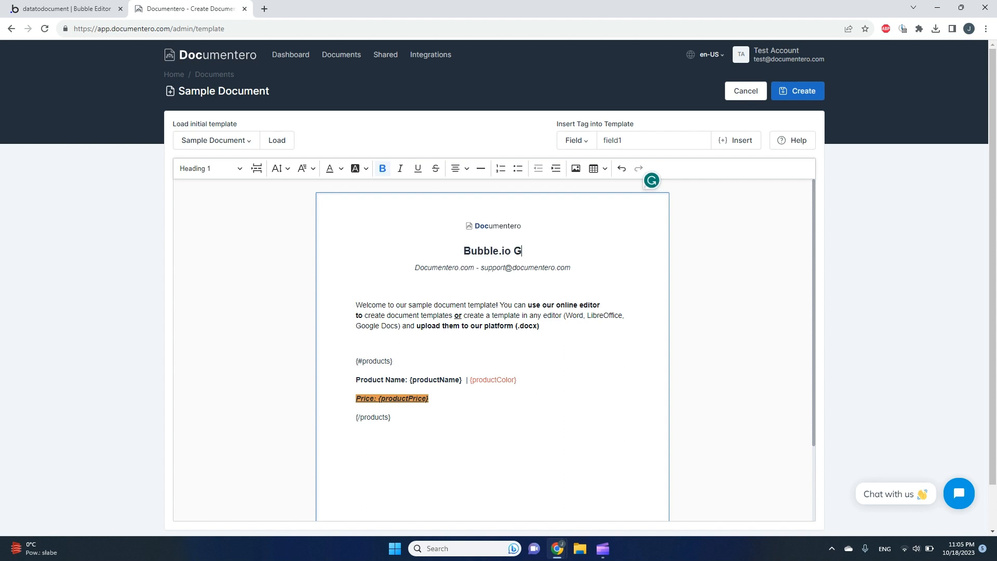
pyautogui.write('enerated r')
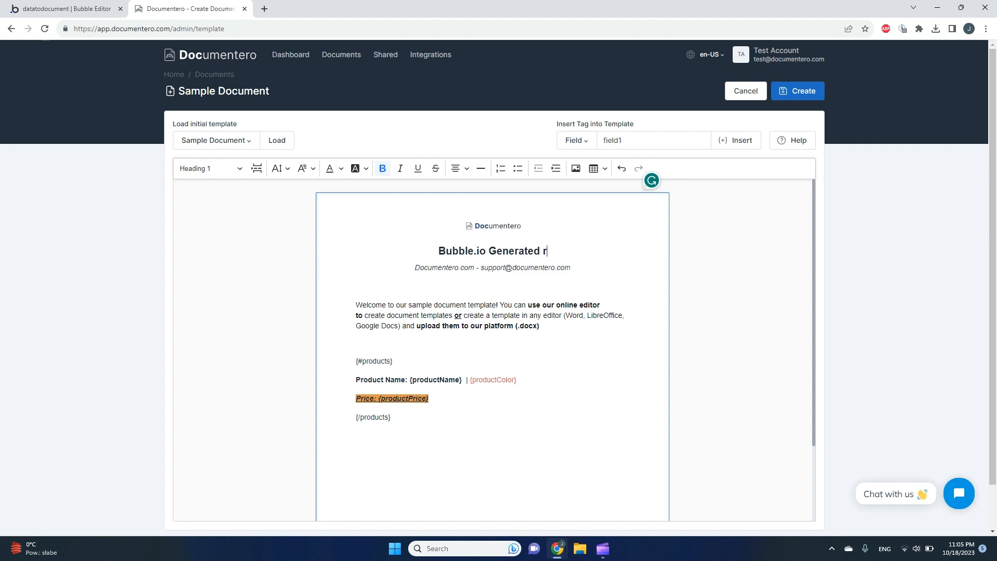
pyautogui.write('Products List')
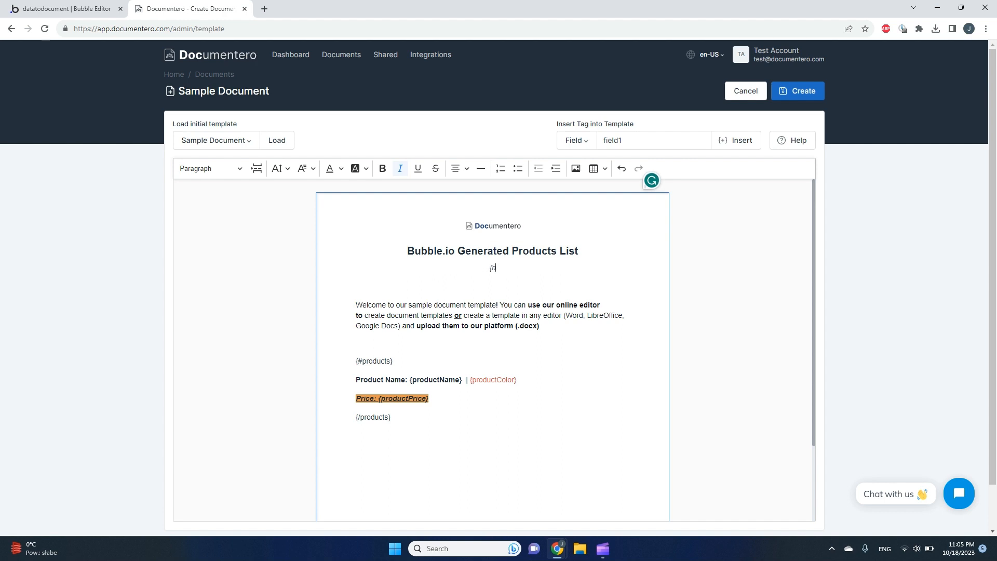
pyautogui.write('{name}')
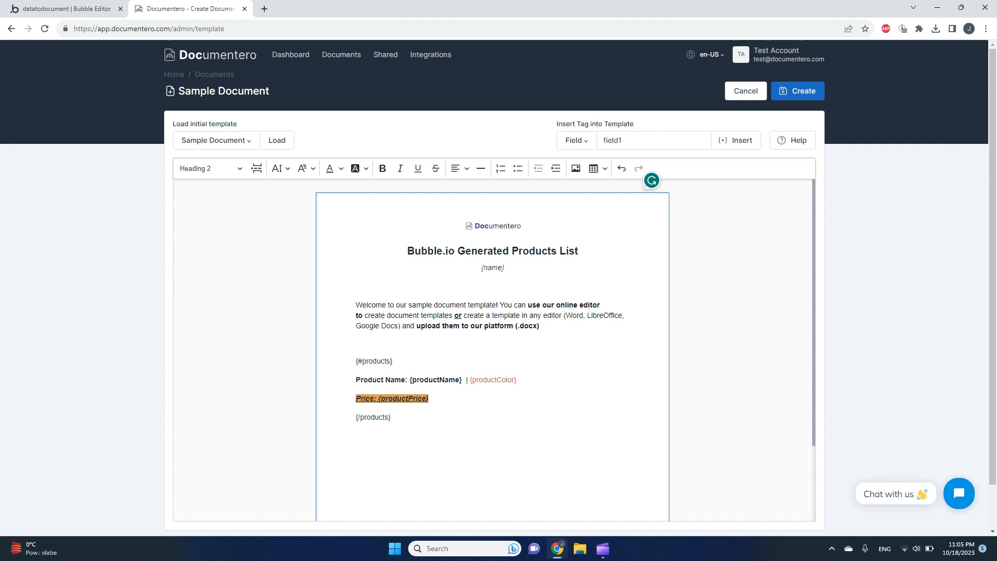
pyautogui.click(356, 345)
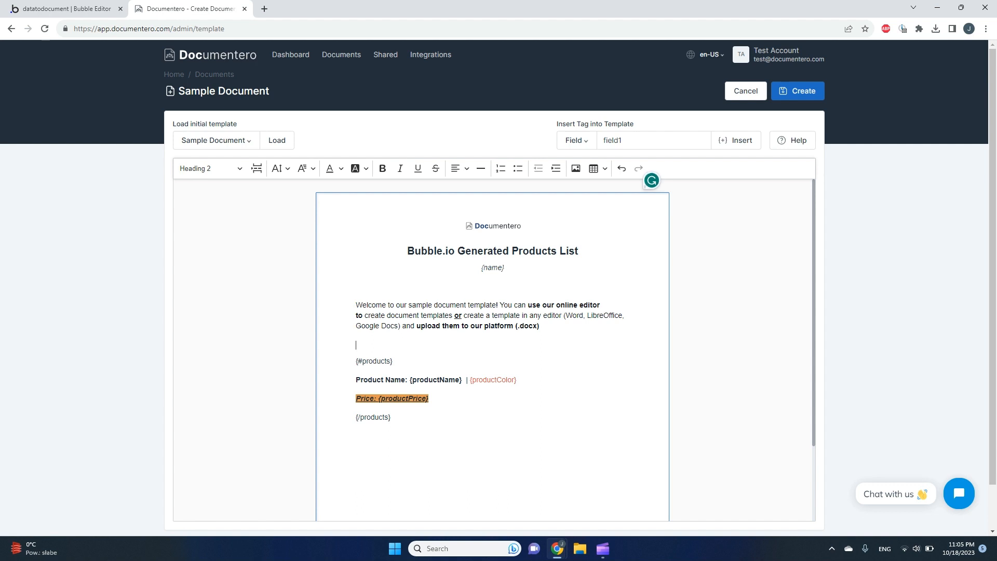
pyautogui.doubleClick(492, 267)
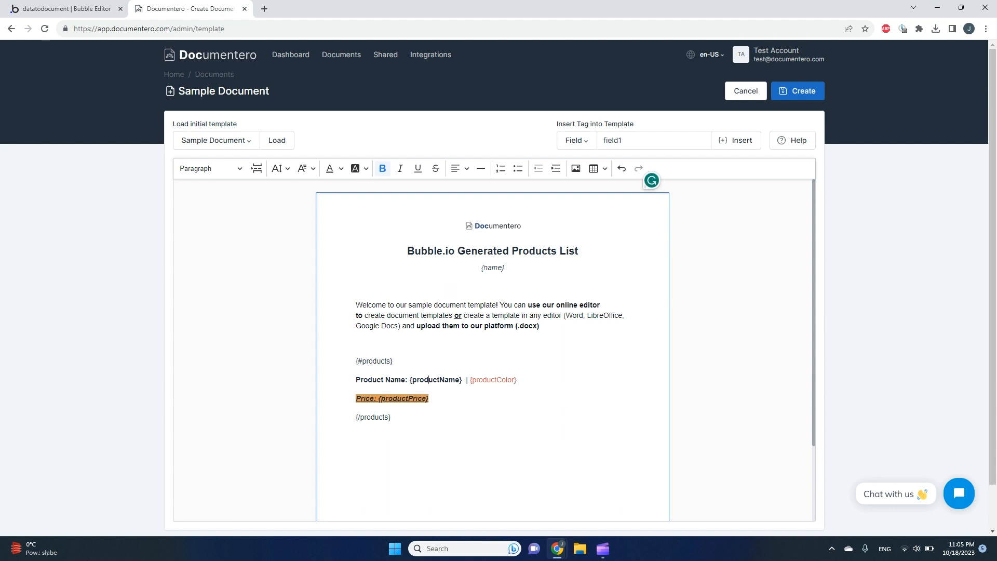
pyautogui.click(388, 417)
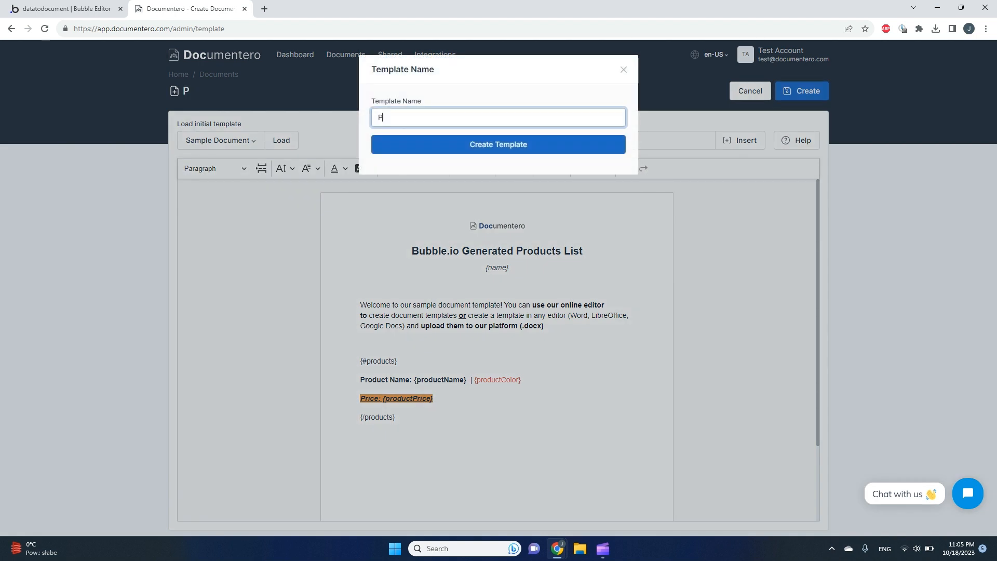
# Create a new Documentero template named 'Products List'.
pyautogui.write('roducts List')
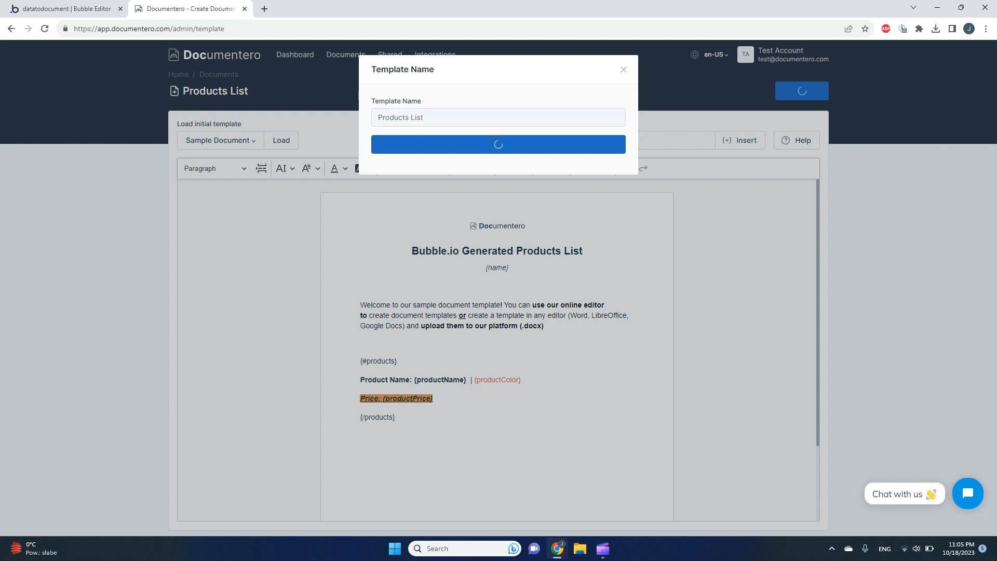
pyautogui.click(498, 144)
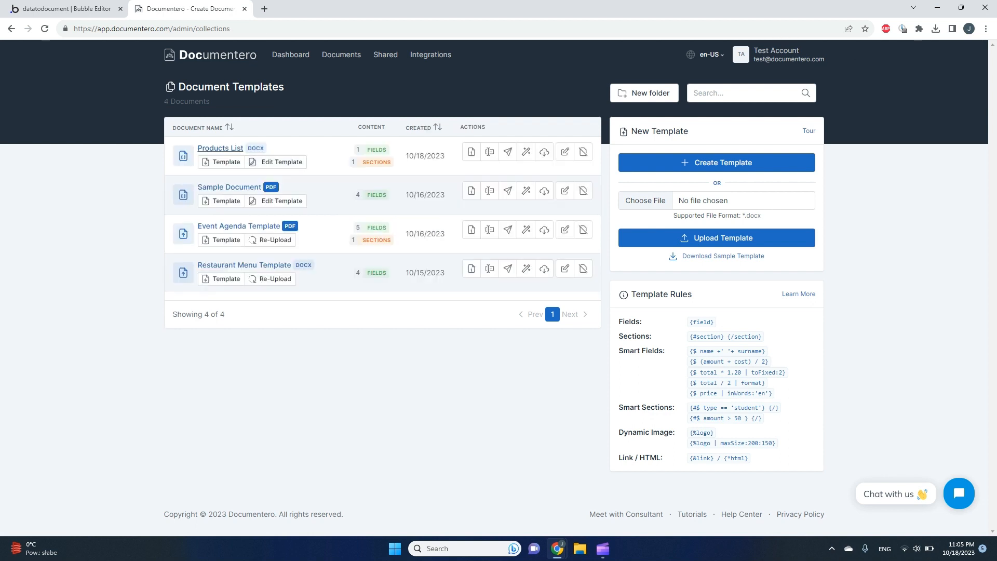
# Open the Products List template overview and set its output format to PDF.
pyautogui.click(220, 149)
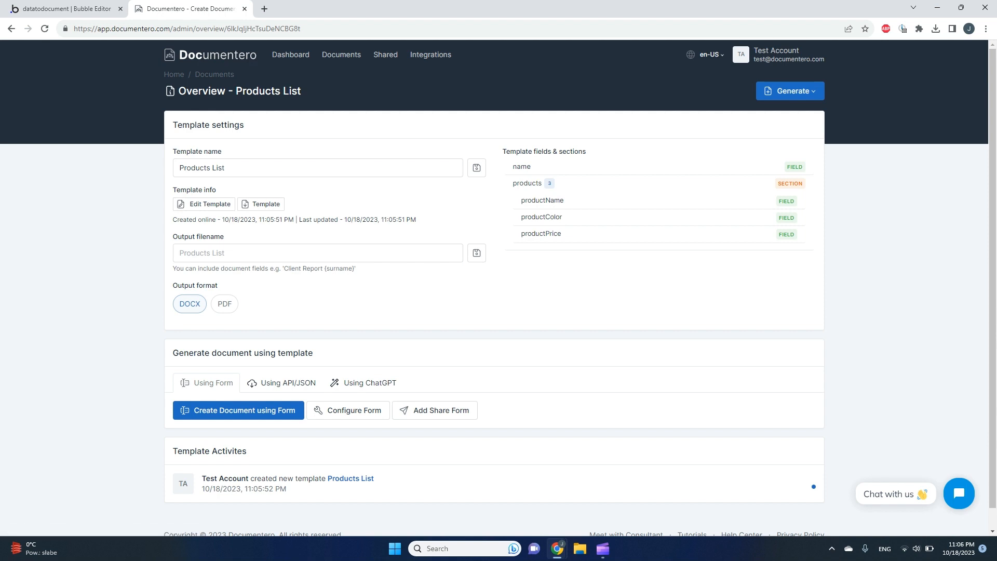
pyautogui.click(223, 303)
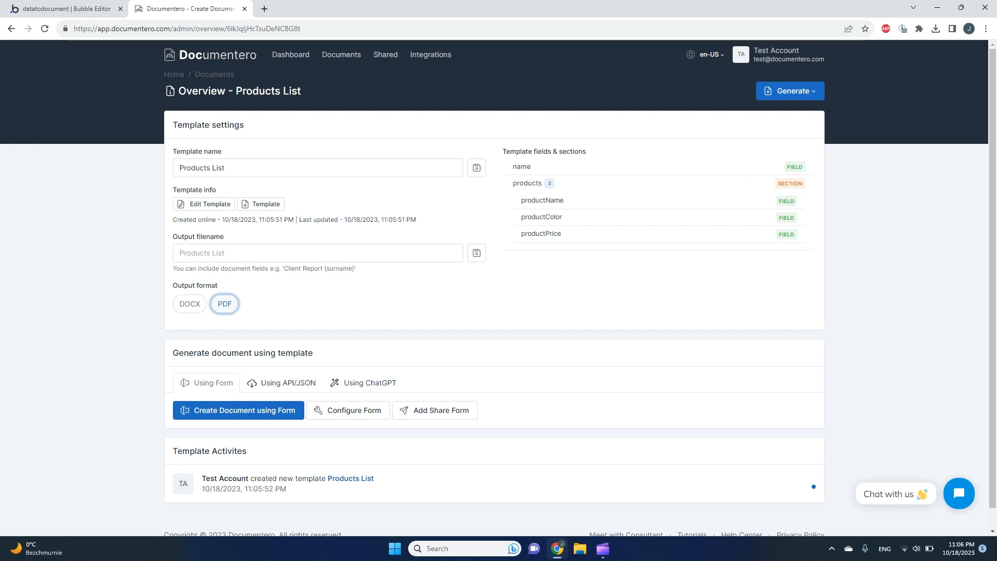
pyautogui.click(789, 91)
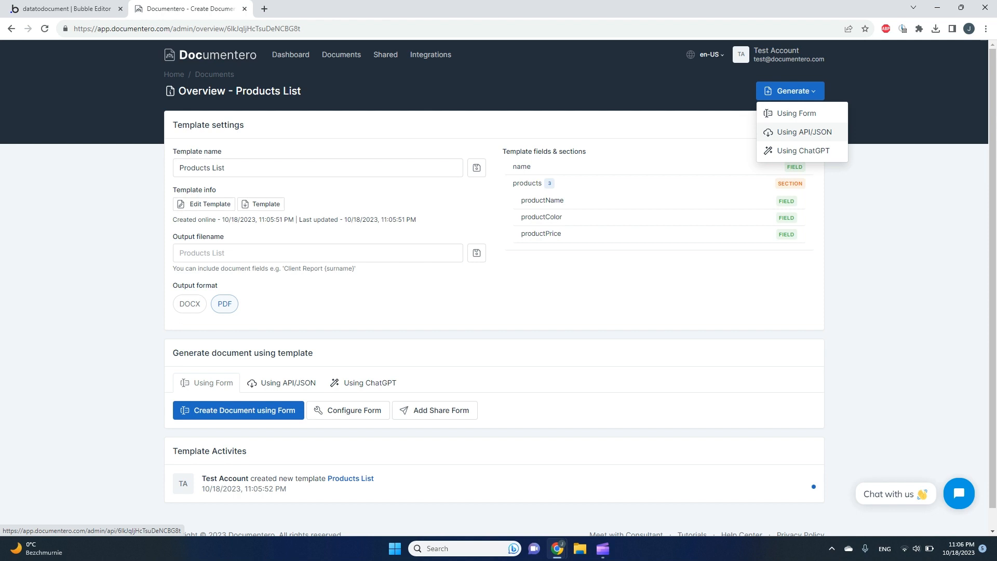
# Show the Products List API/JSON request details and select the template's document id.
pyautogui.click(804, 132)
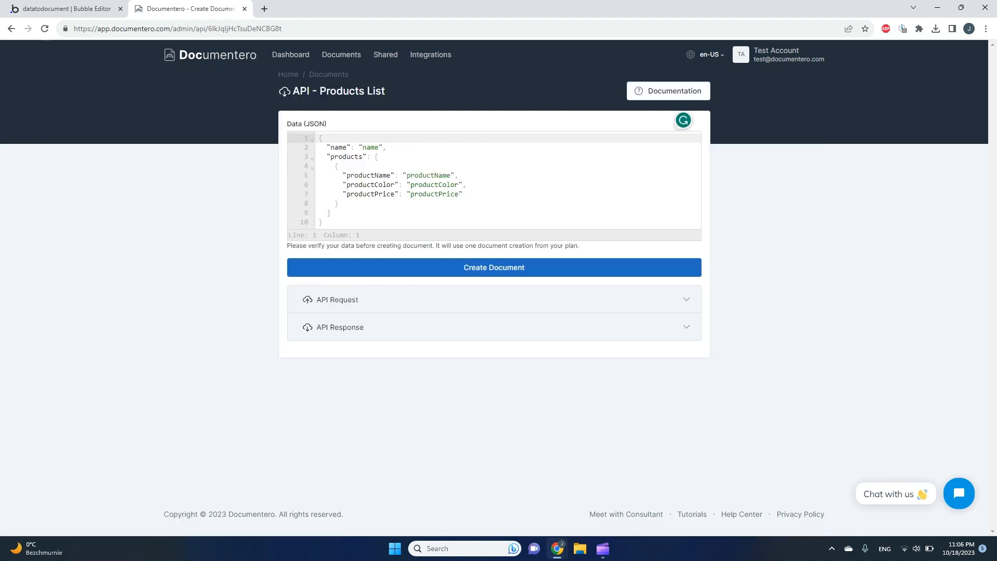
pyautogui.click(493, 299)
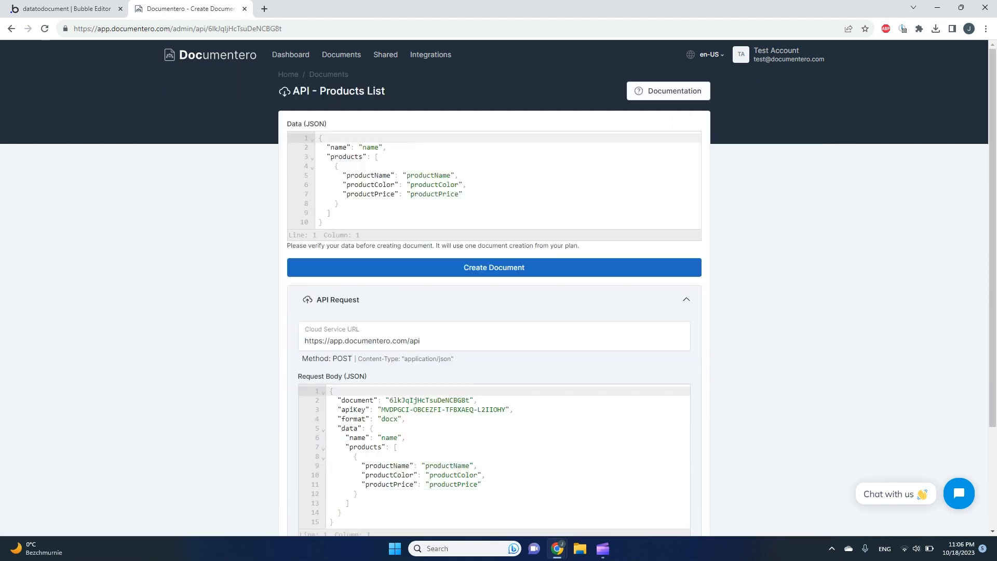
pyautogui.scroll(-3)
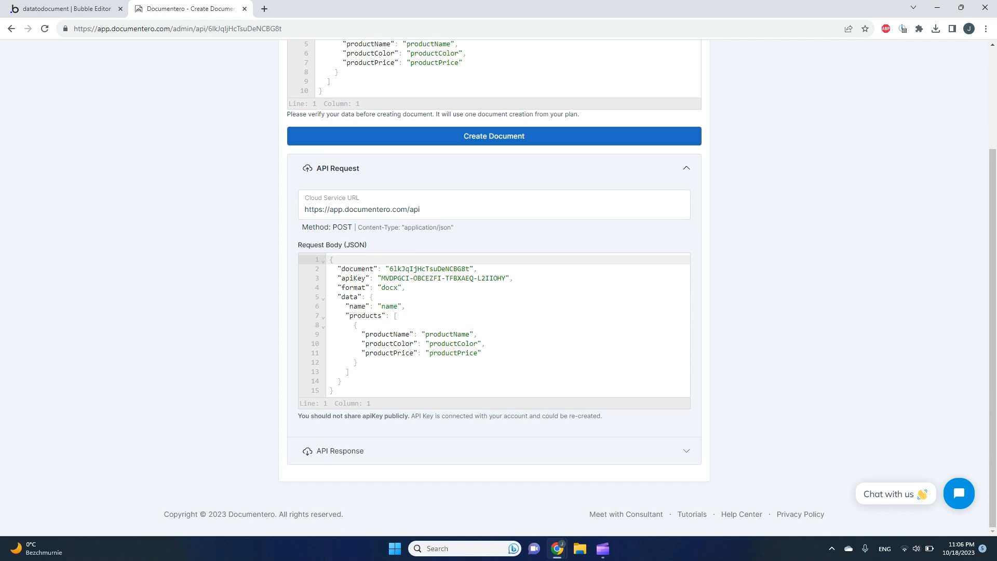
pyautogui.doubleClick(428, 269)
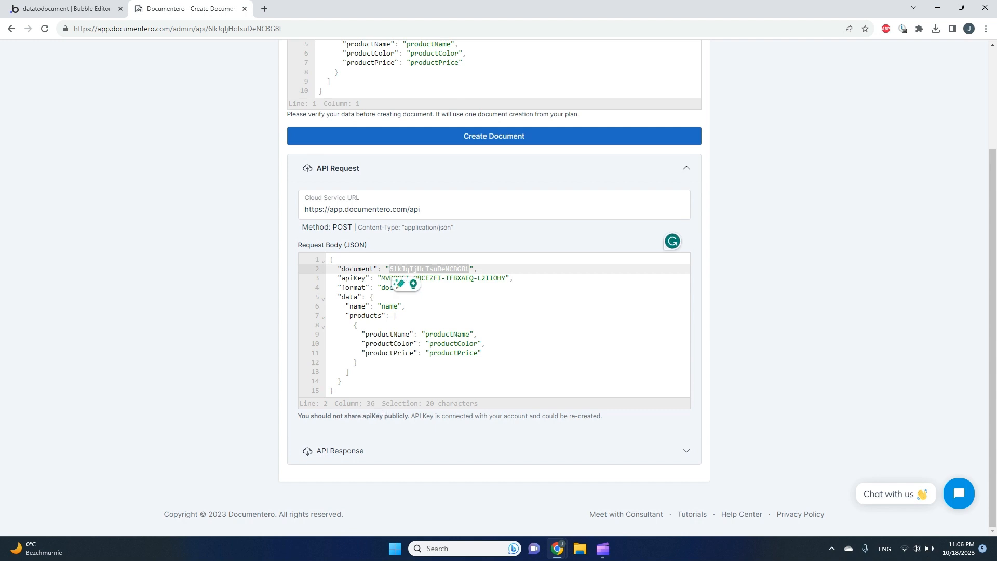
# Paste the template id 6lkJqIjHcTsuDeNCBG8t into the Documentero action's Template Id.
pyautogui.click(64, 8)
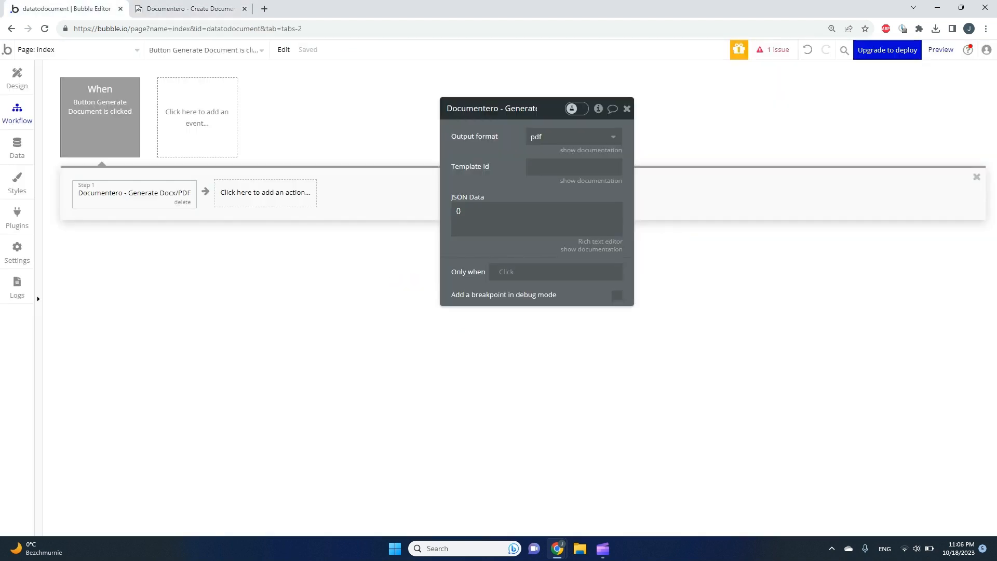
pyautogui.write('6lkJqIjHcTsuDeNCBG8t')
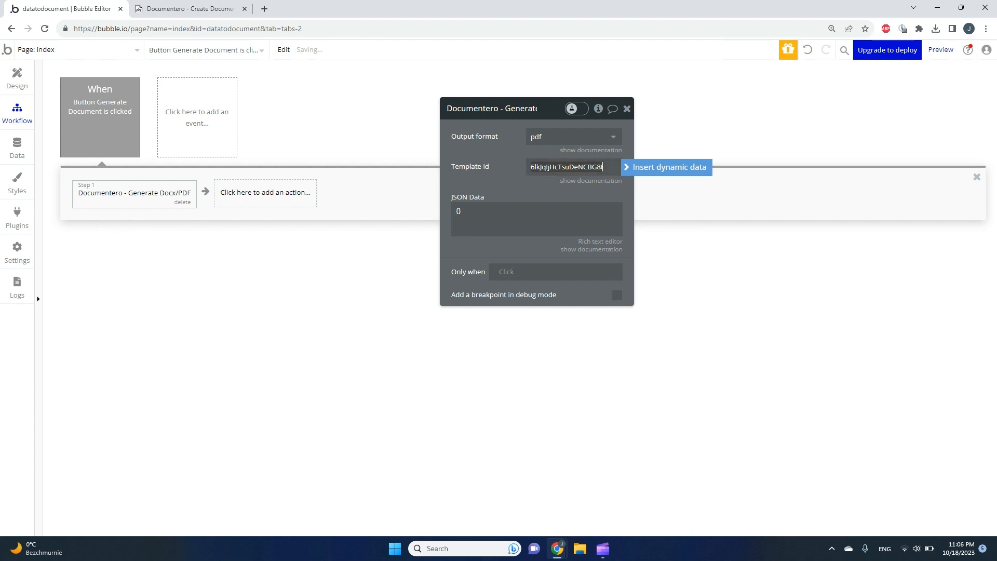
pyautogui.click(187, 8)
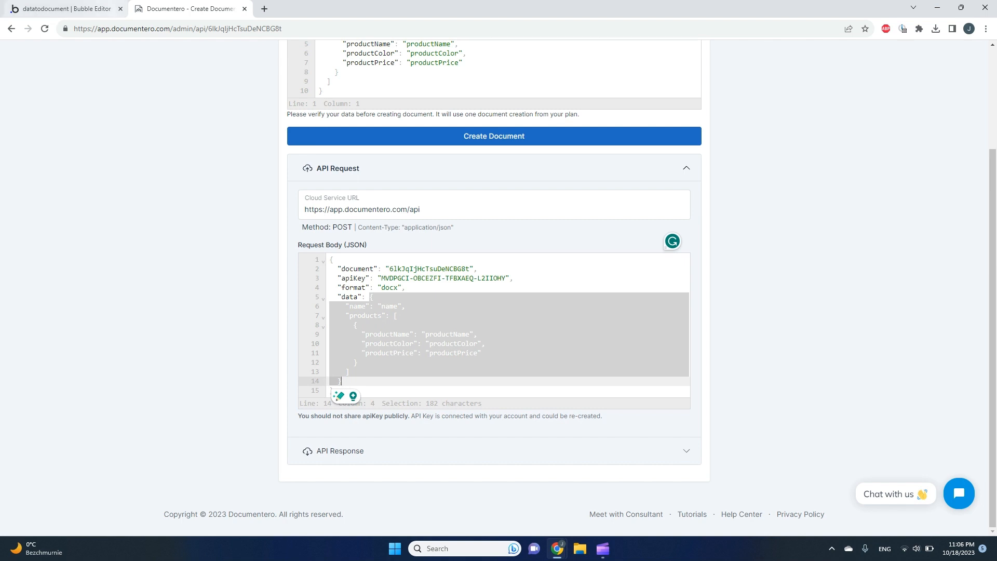
# Set the JSON Data name to 'Test from Bubble.io' and remove the sample product entry.
pyautogui.click(64, 8)
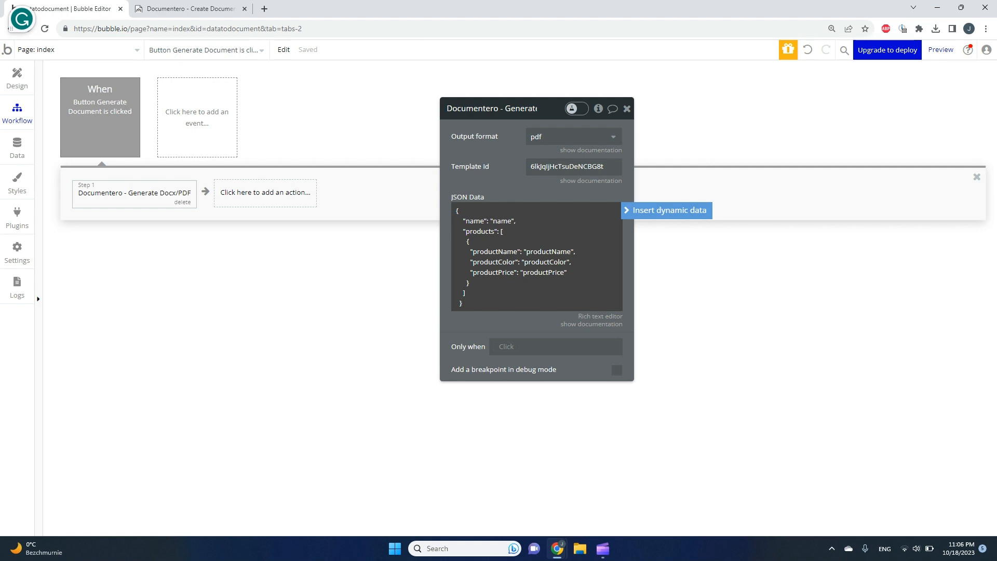
pyautogui.doubleClick(502, 221)
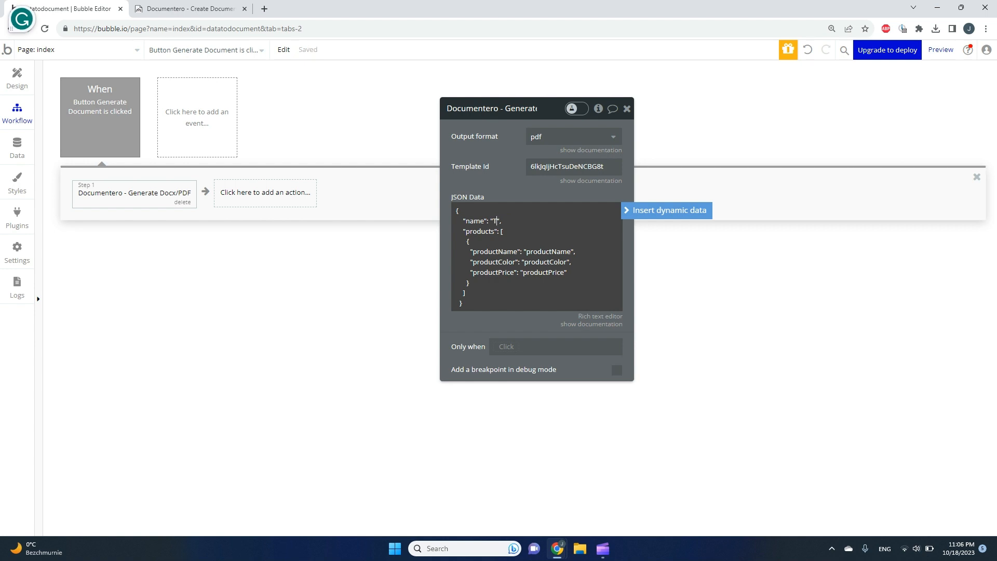
pyautogui.write('Test from Bubble.')
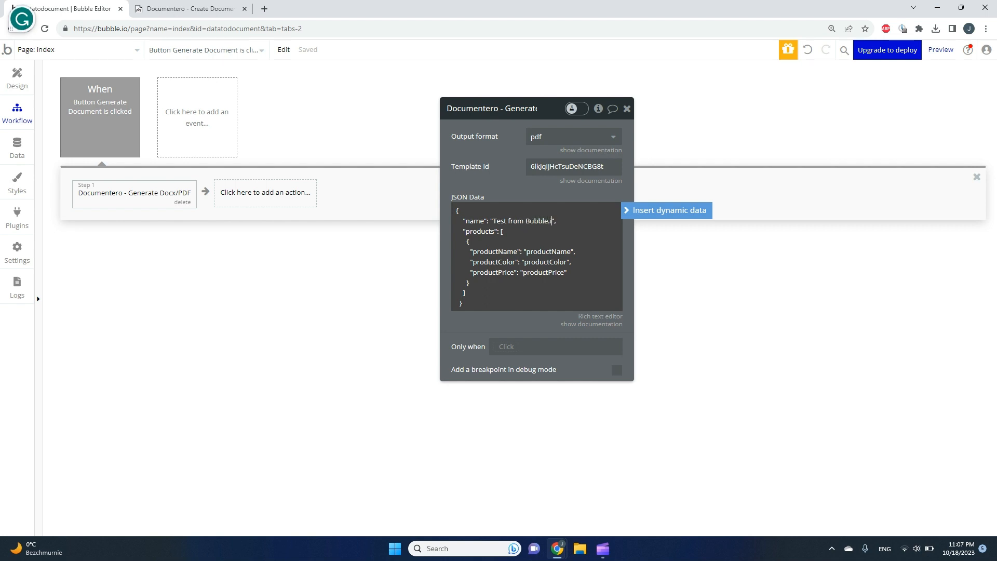
pyautogui.write('io')
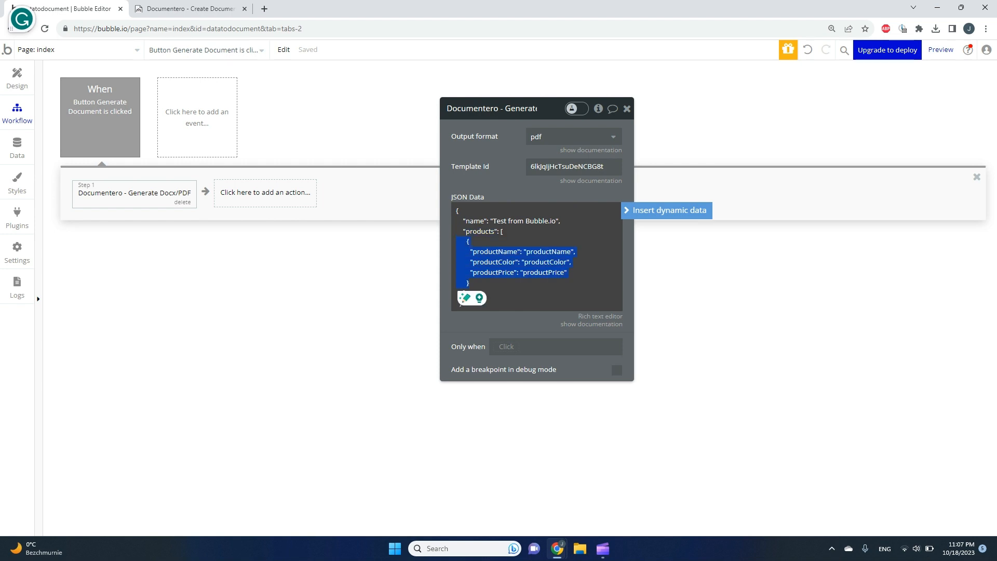
pyautogui.press('Delete')
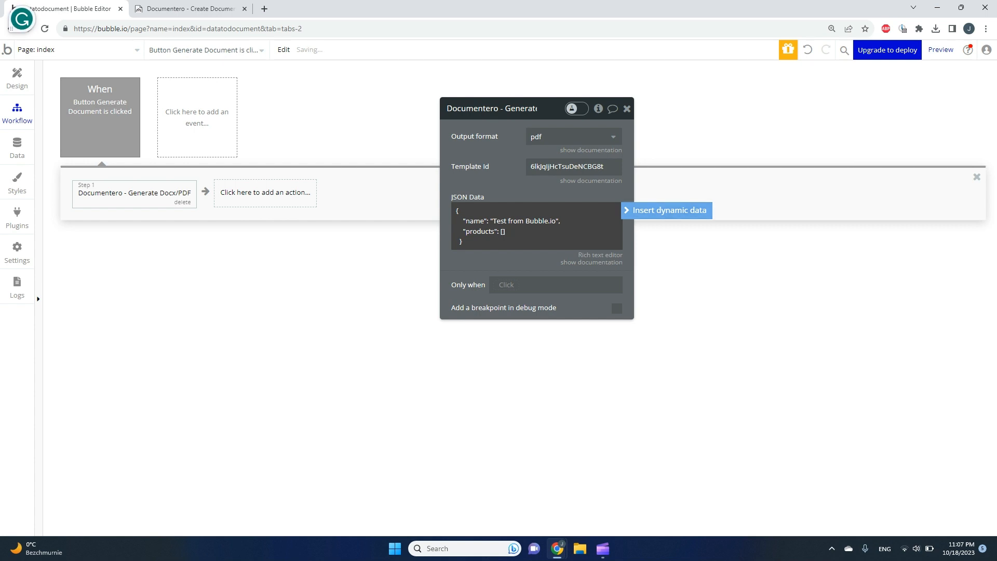
pyautogui.click(666, 210)
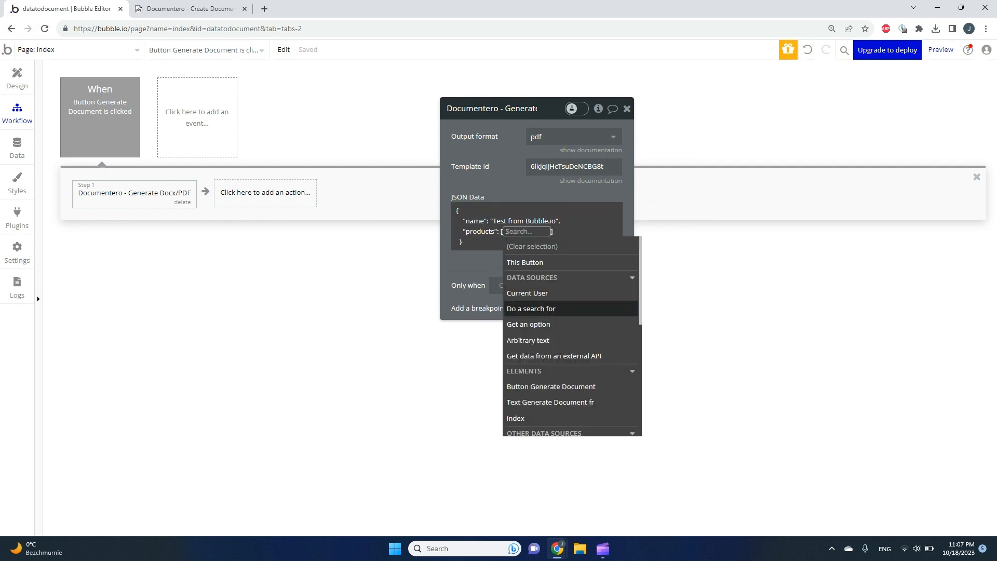
pyautogui.moveTo(530, 309)
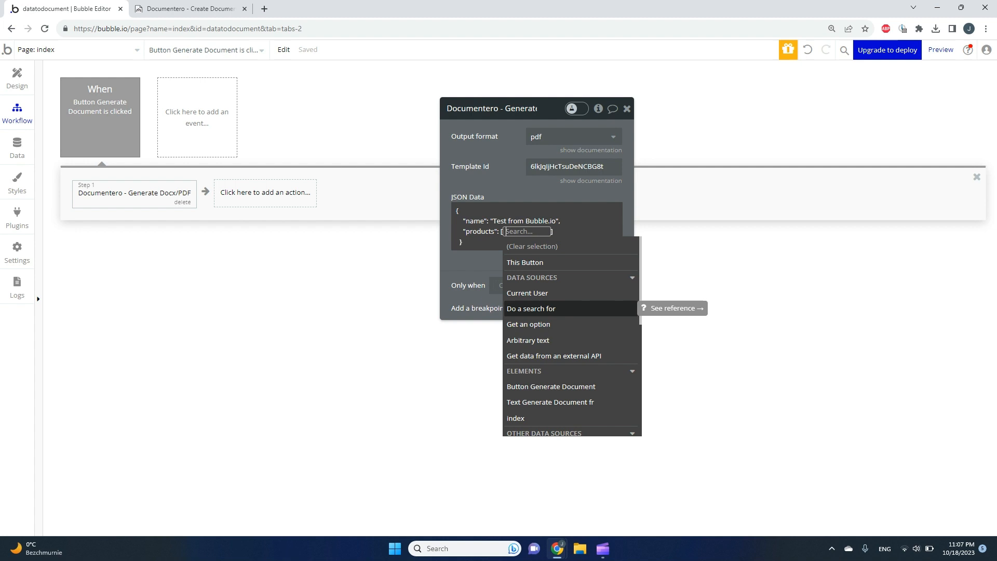
# Fill the products list with Search for Products, formatted as text.
pyautogui.click(530, 308)
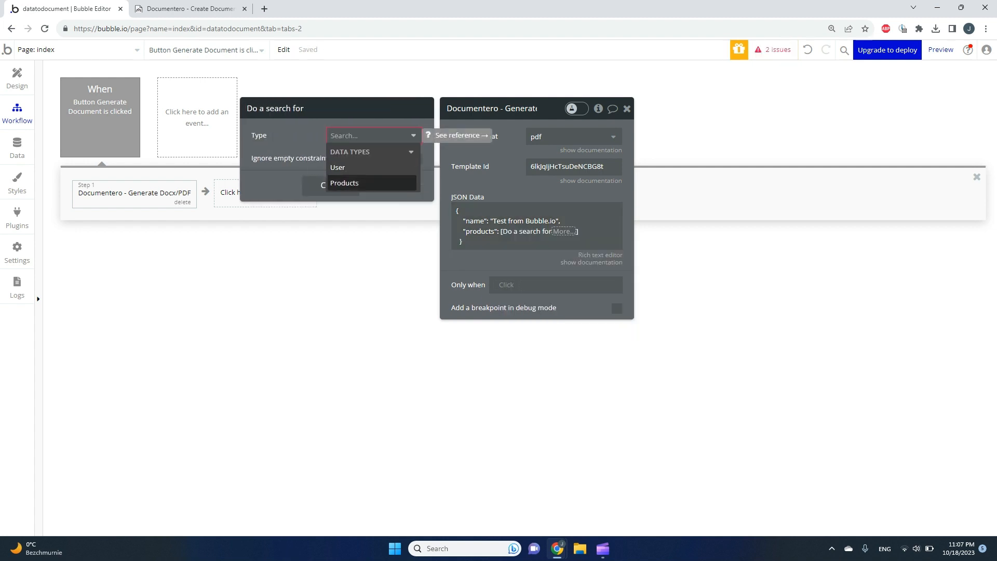
pyautogui.click(343, 184)
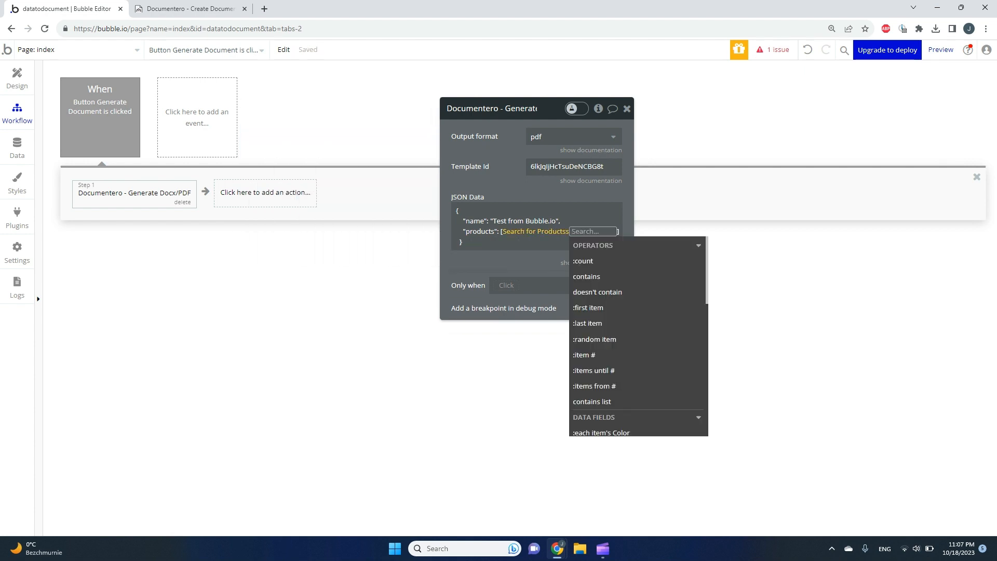
pyautogui.moveTo(587, 307)
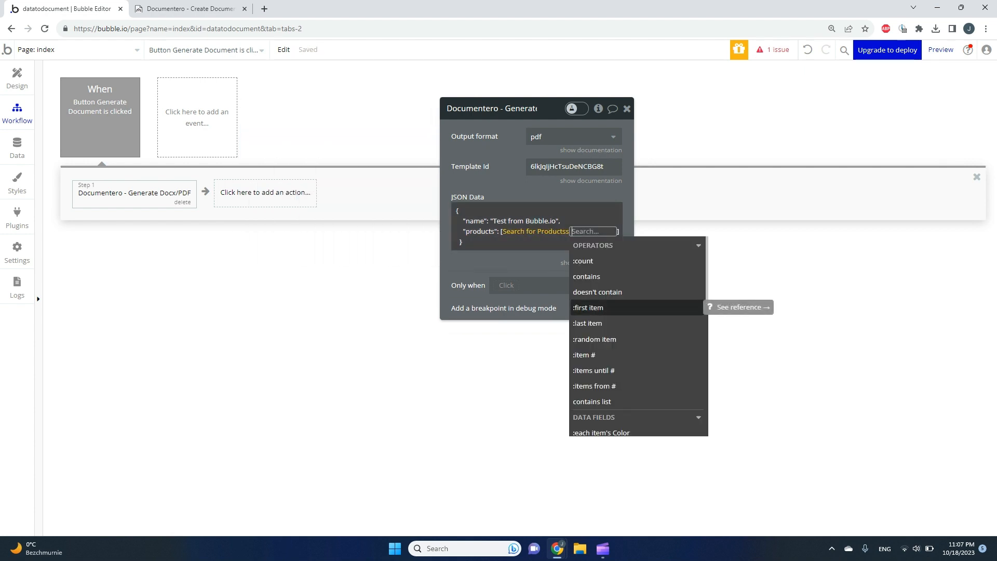
pyautogui.scroll(-3)
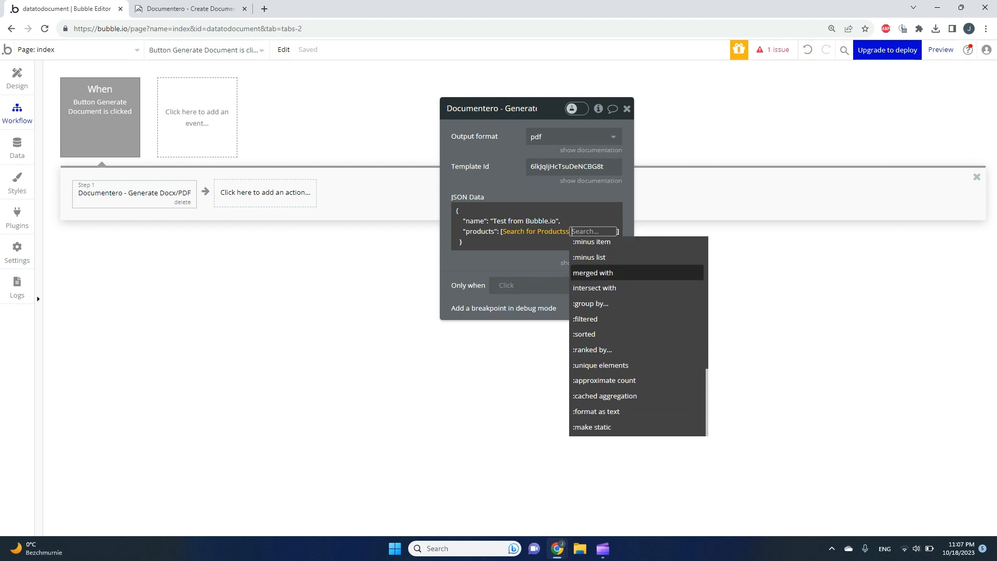
pyautogui.scroll(3)
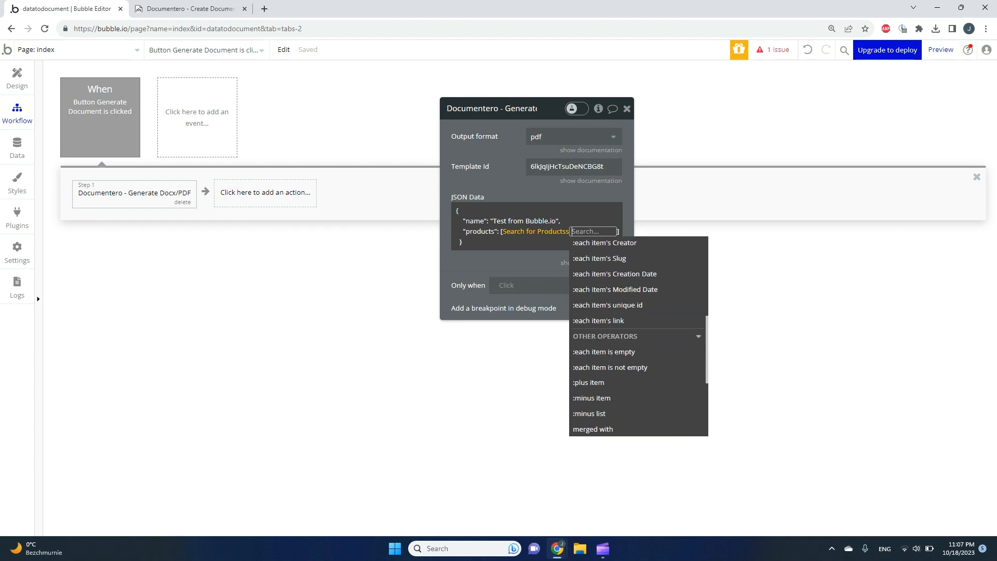
pyautogui.scroll(3)
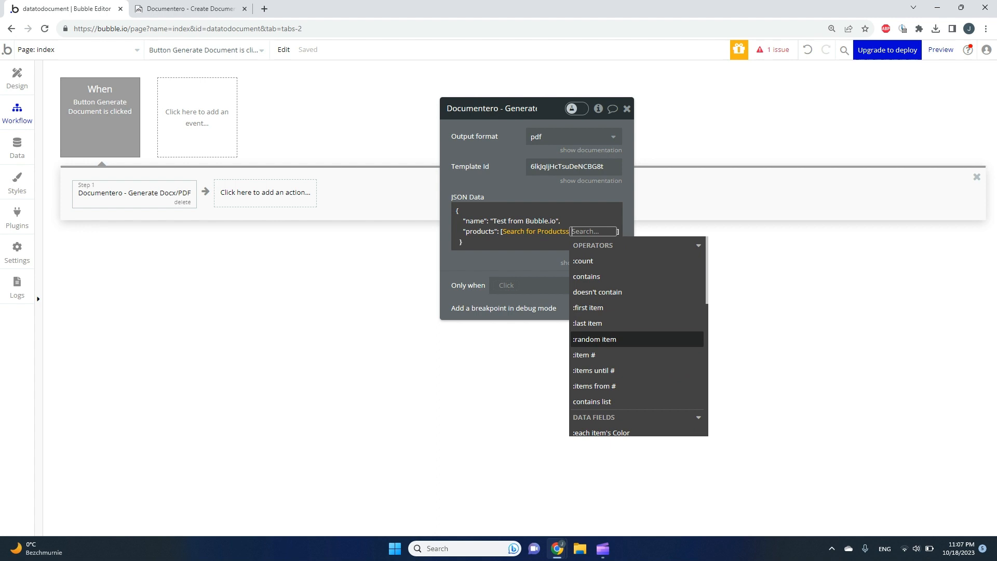
pyautogui.scroll(-3)
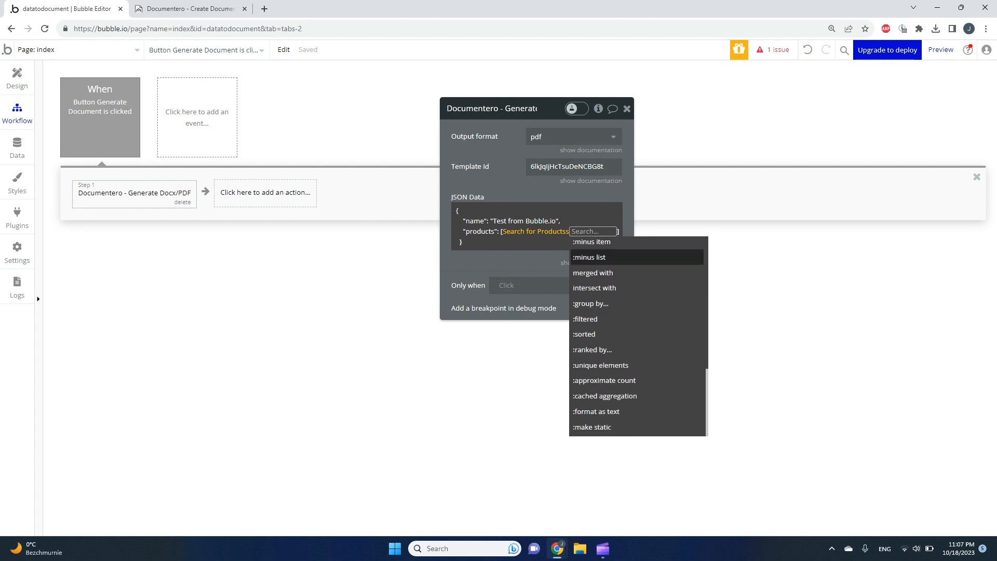
pyautogui.moveTo(595, 411)
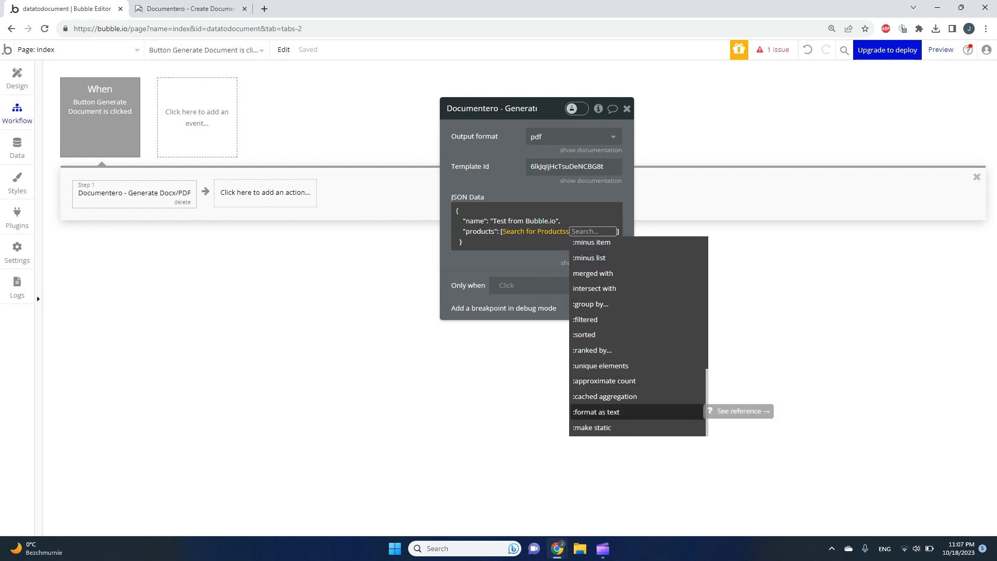
pyautogui.click(594, 411)
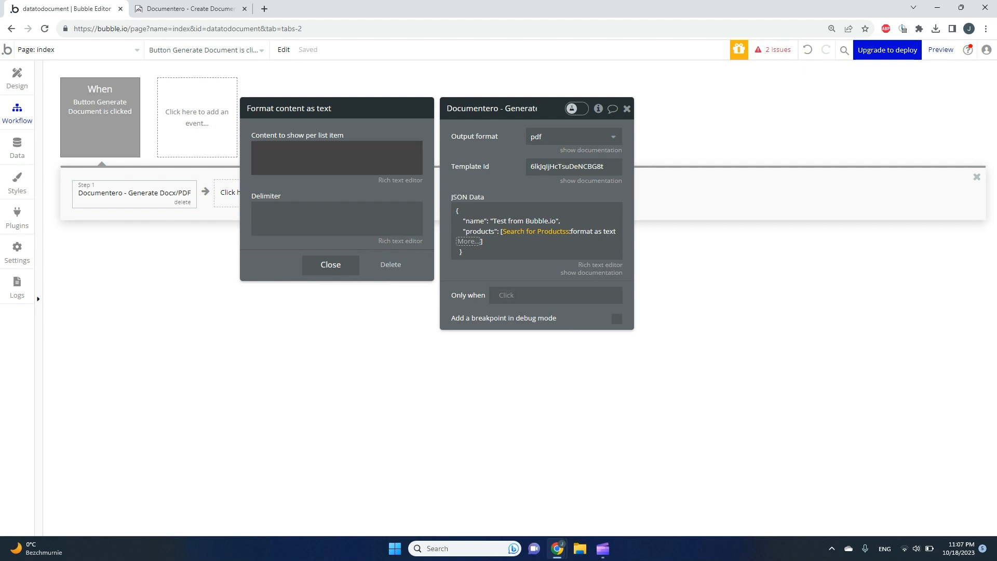
# Enter a per-item JSON object with productName, productColor and productPrice, with a comma delimiter.
pyautogui.click(336, 157)
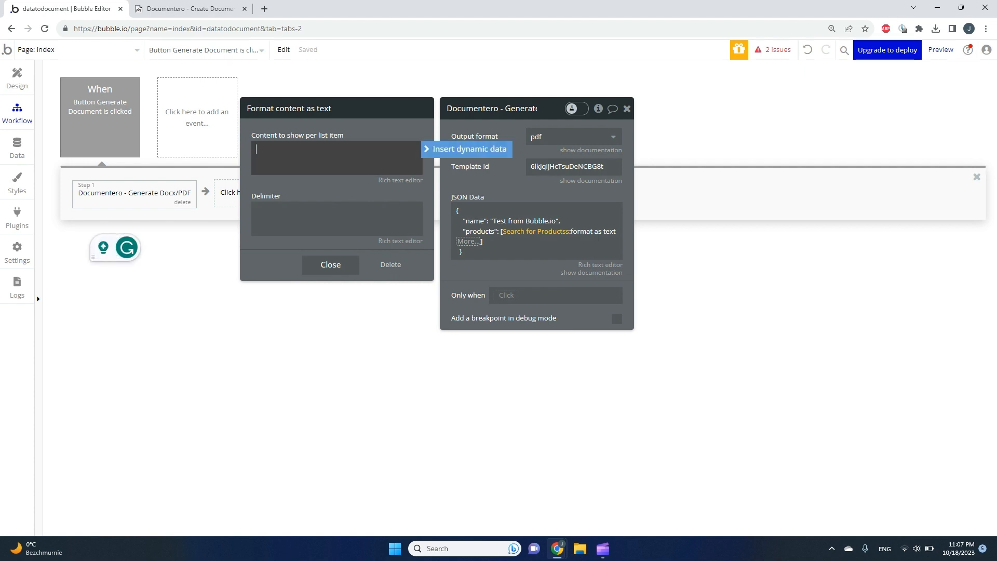
pyautogui.write('{')
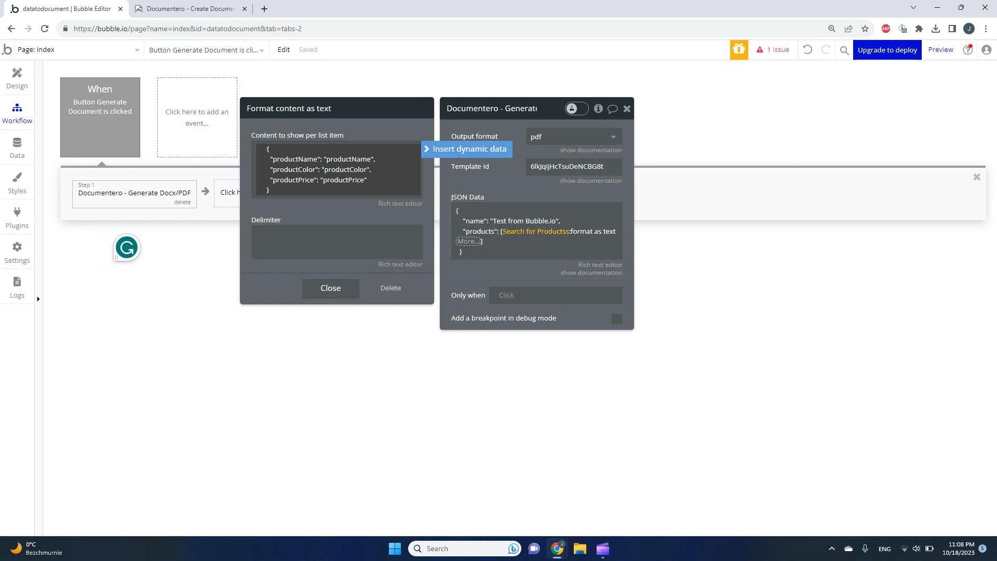
pyautogui.click(336, 241)
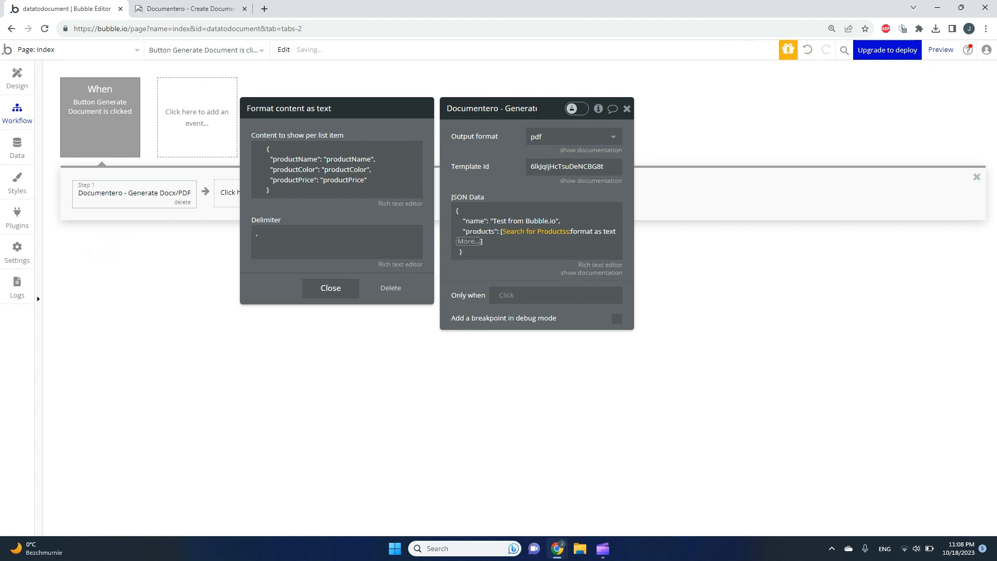
pyautogui.moveTo(16, 147)
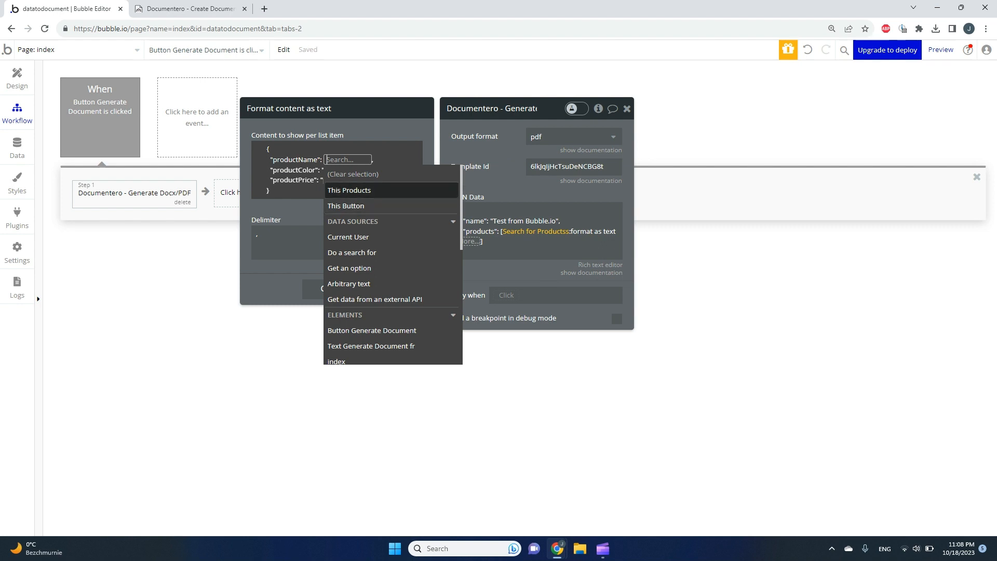
# Replace the placeholders with This Products's Name, Color and Price, each formatted as JSON-safe.
pyautogui.click(348, 190)
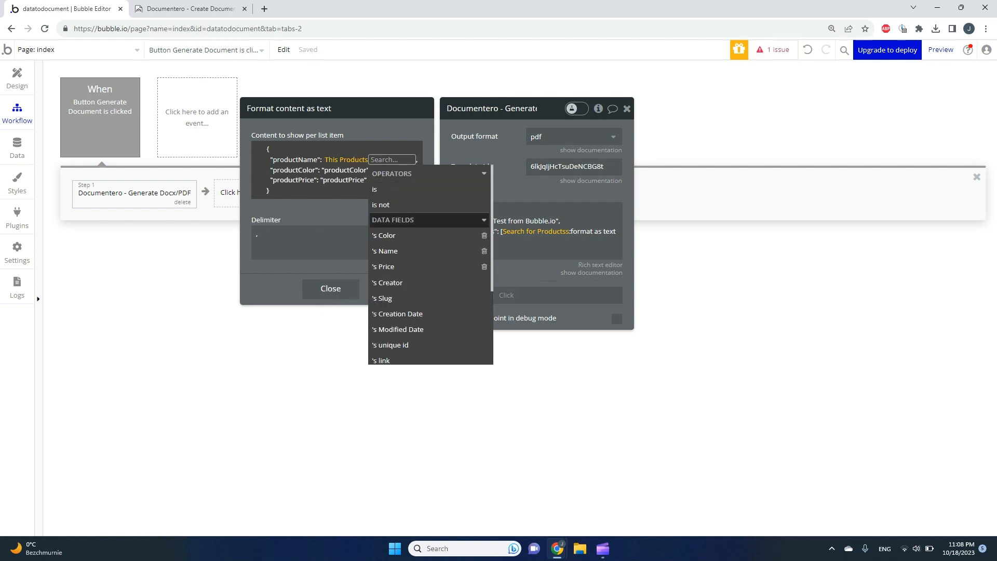
pyautogui.click(385, 250)
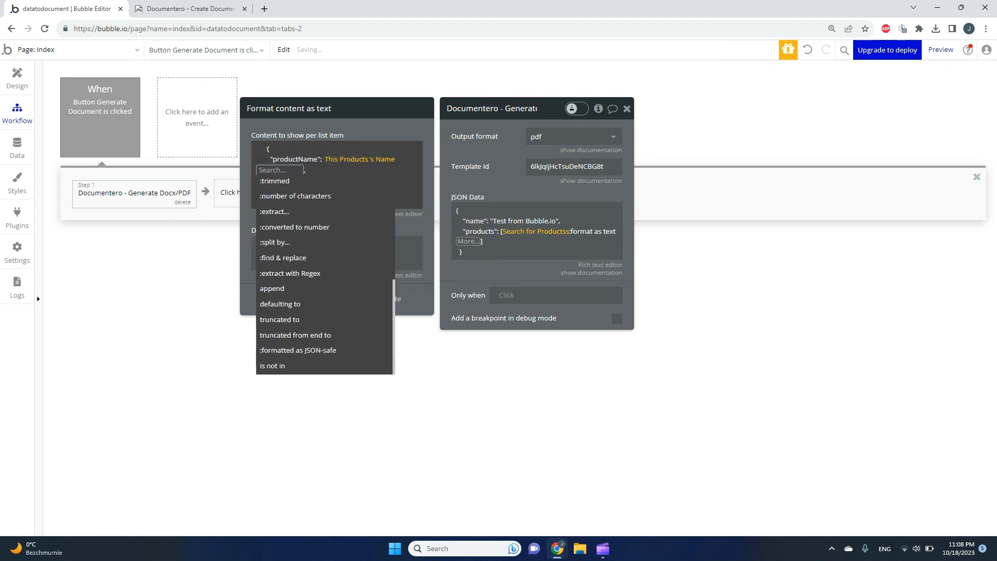
pyautogui.click(297, 350)
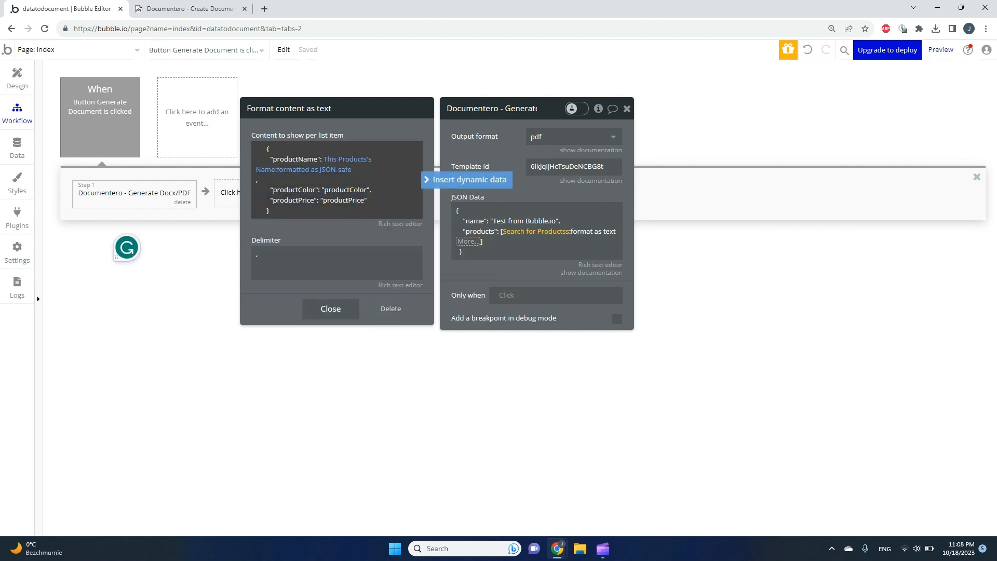
pyautogui.doubleClick(348, 190)
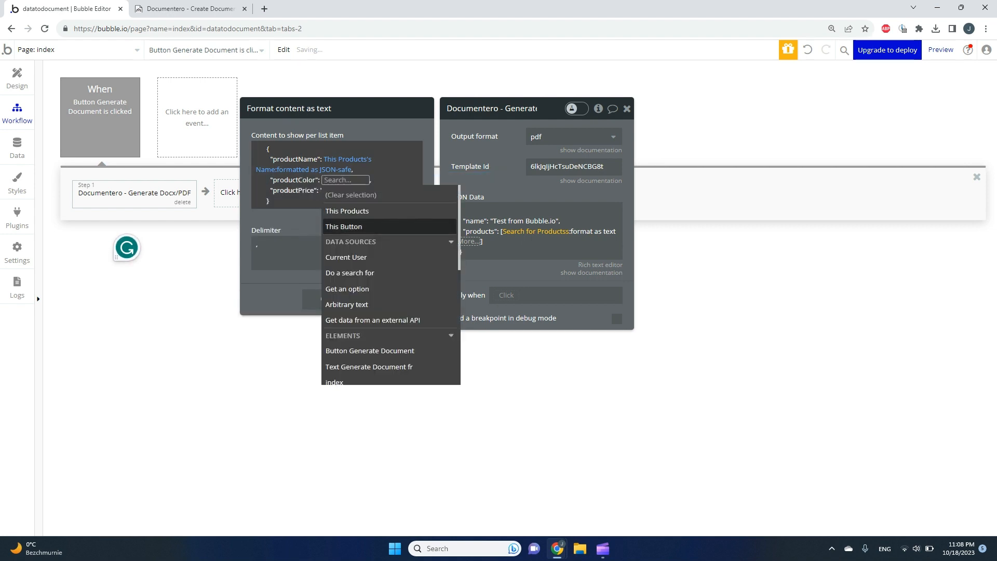
pyautogui.click(347, 210)
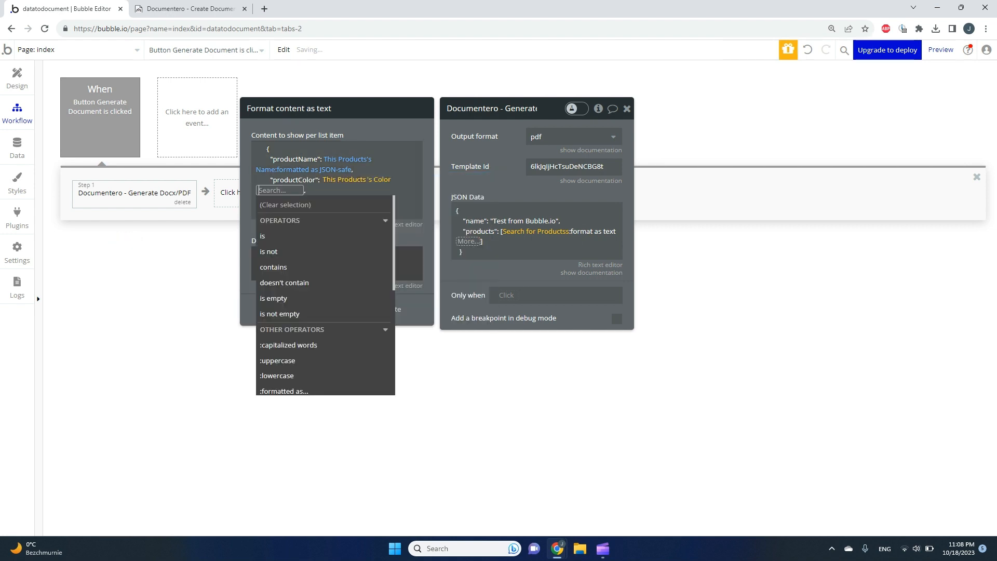
pyautogui.click(283, 391)
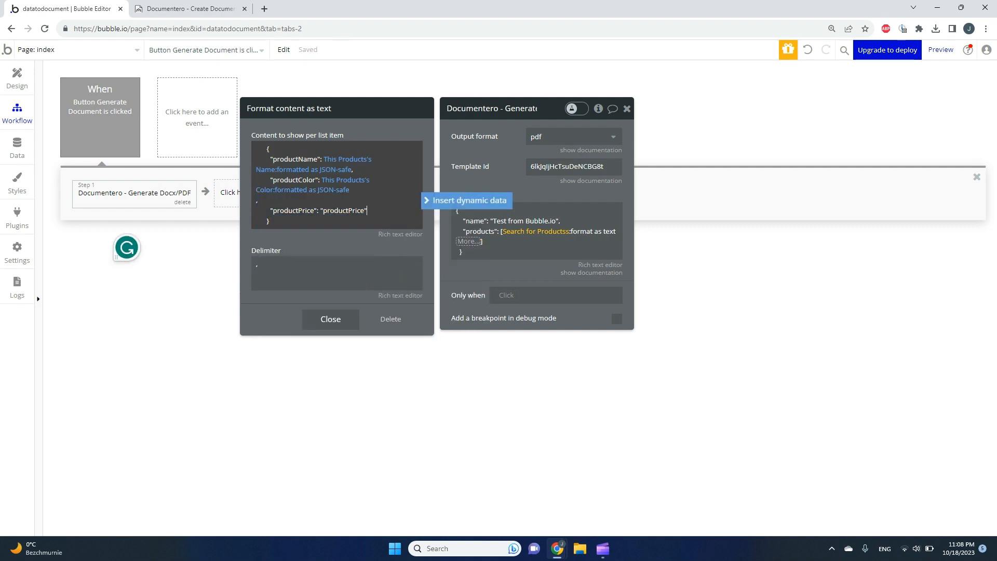
pyautogui.click(469, 201)
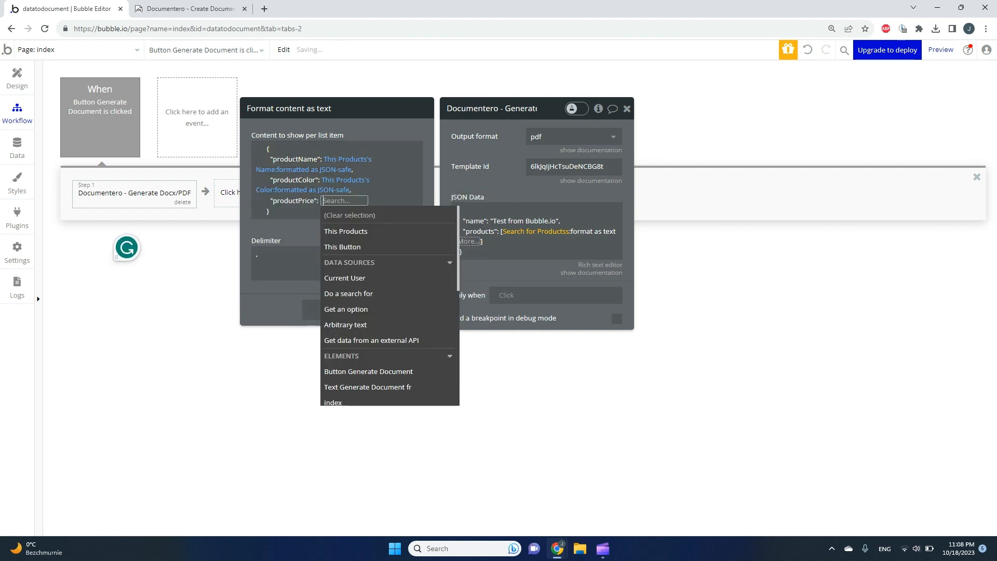
pyautogui.click(345, 231)
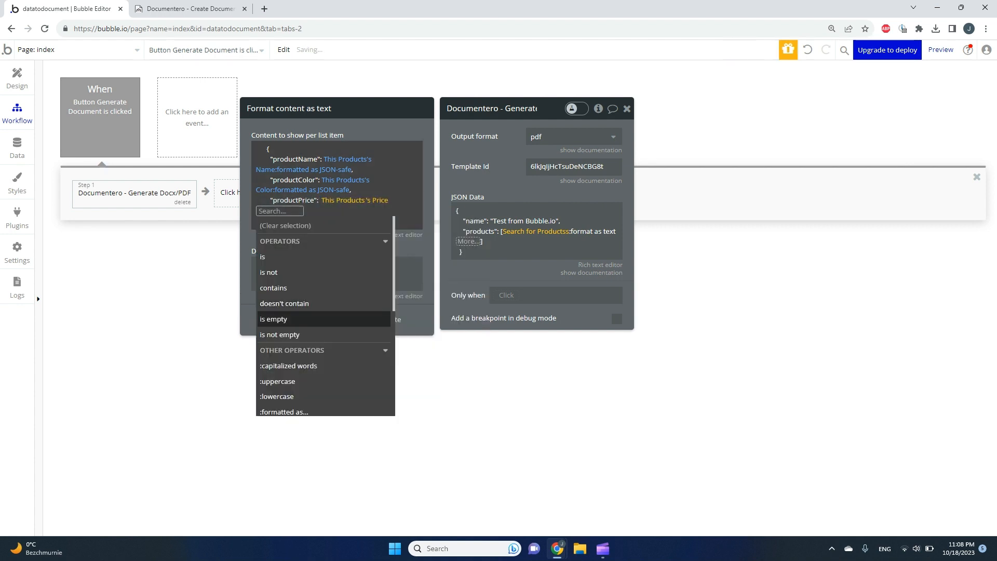
pyautogui.click(283, 411)
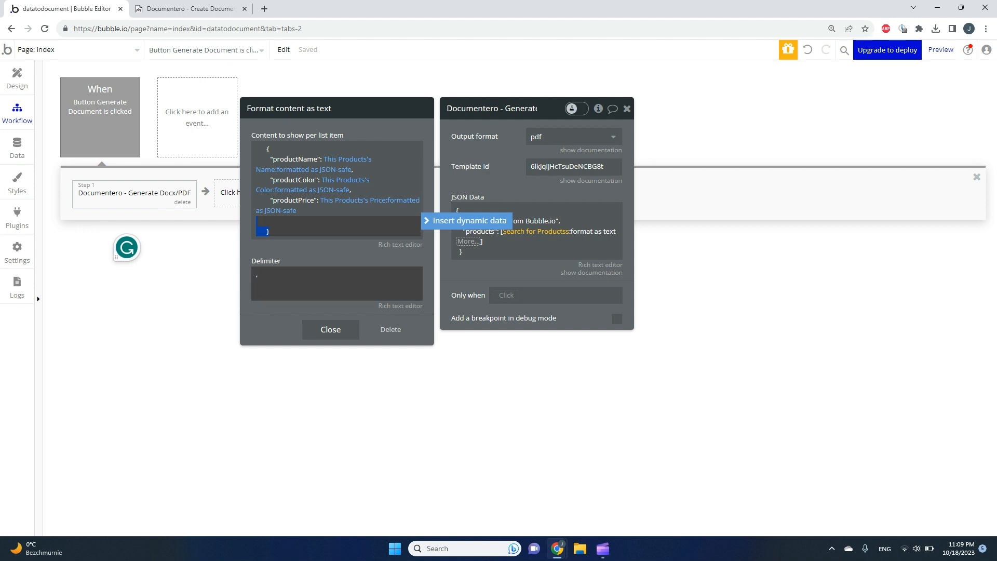
pyautogui.click(330, 329)
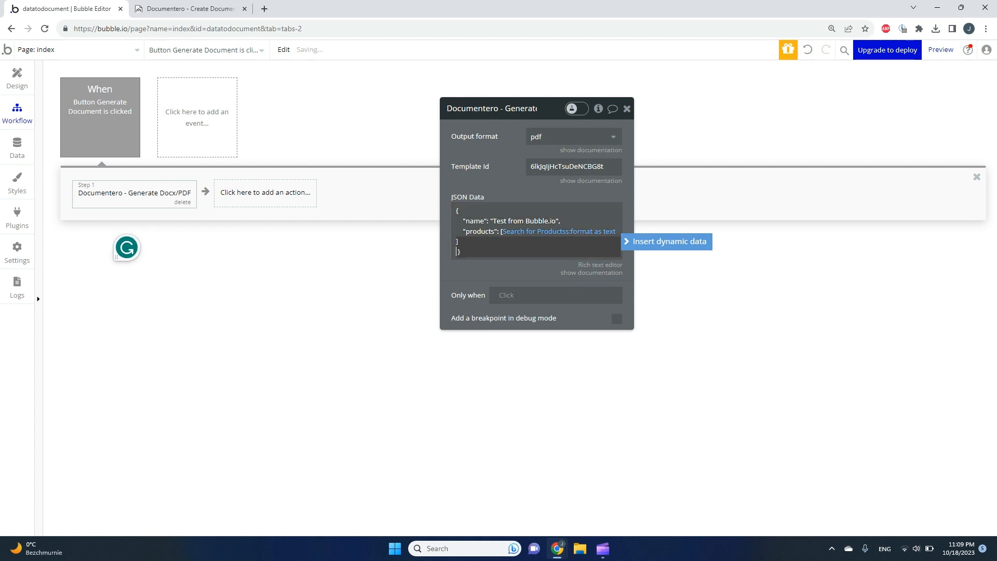
# Add an 'Open an external website' step targeting Result of step 1's Document Download Url.
pyautogui.click(626, 108)
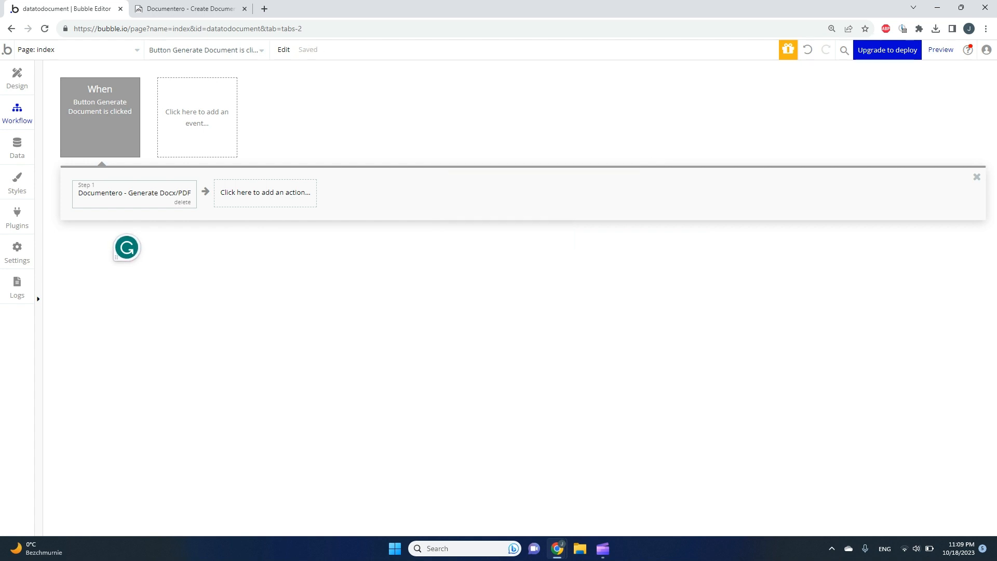
pyautogui.click(265, 192)
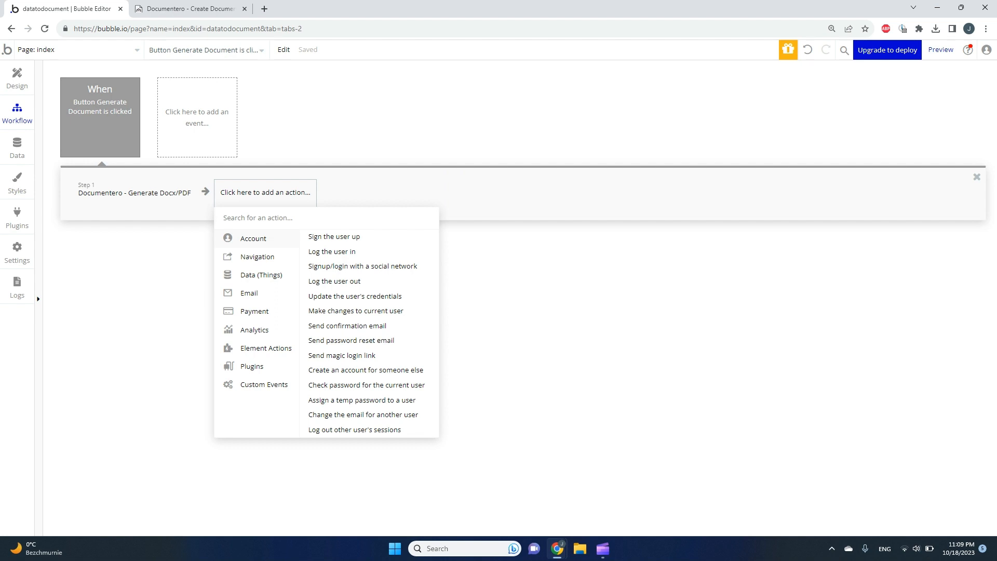
pyautogui.write('na')
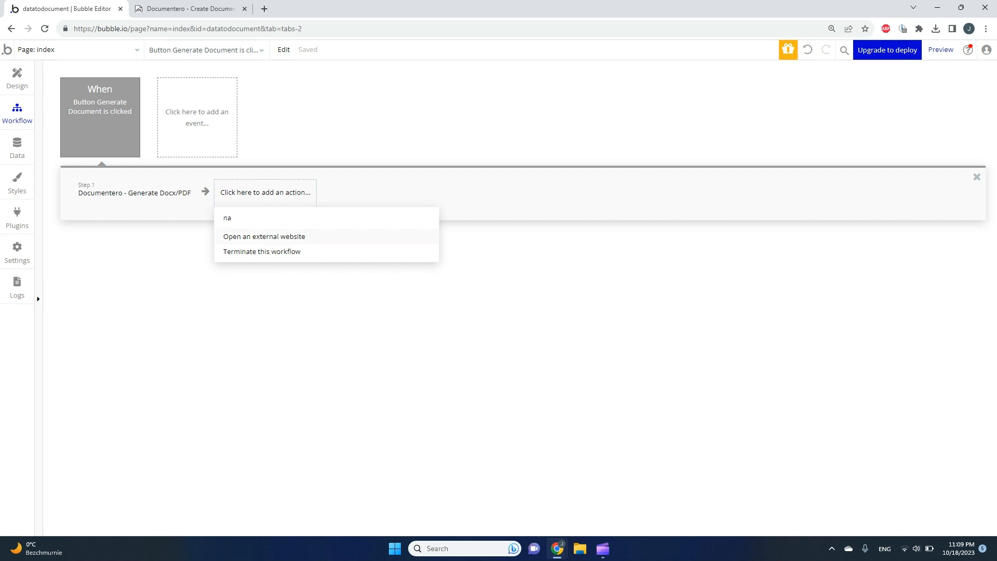
pyautogui.click(264, 236)
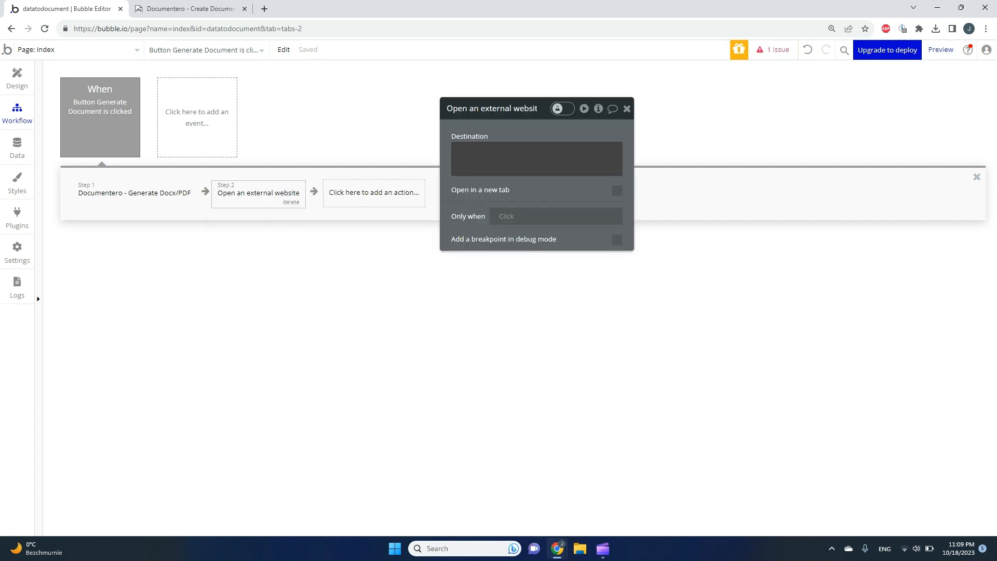
pyautogui.click(536, 159)
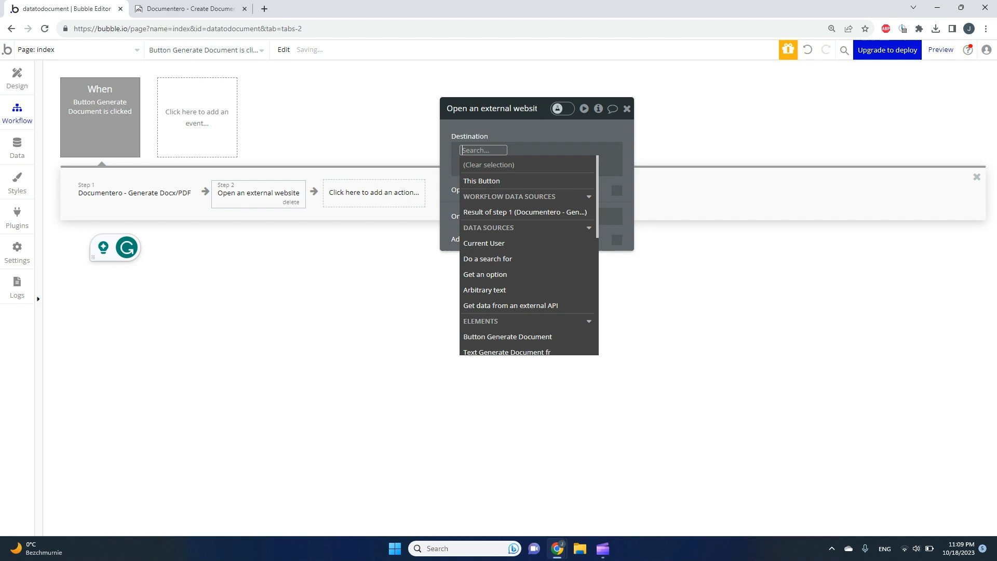
pyautogui.moveTo(525, 212)
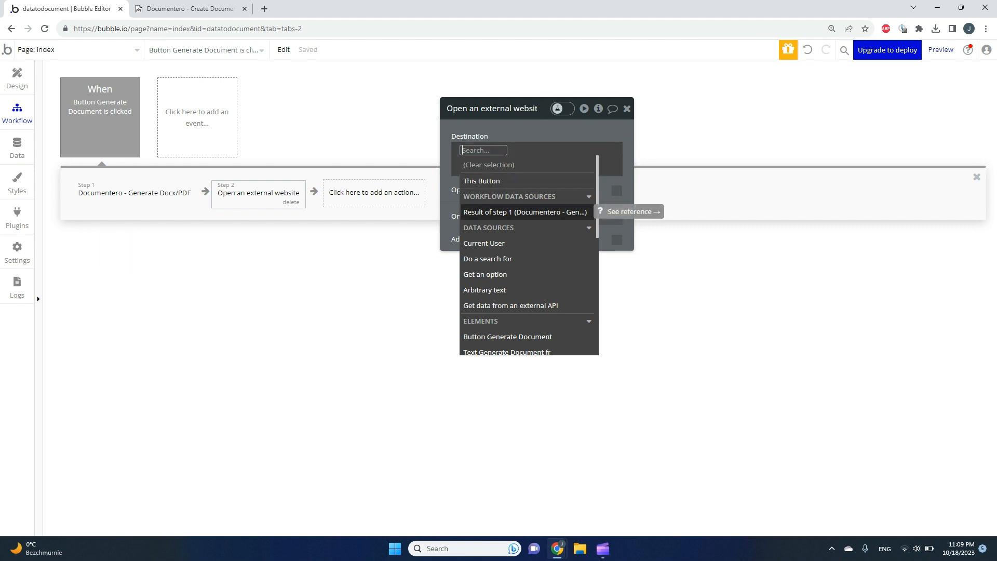
pyautogui.click(524, 212)
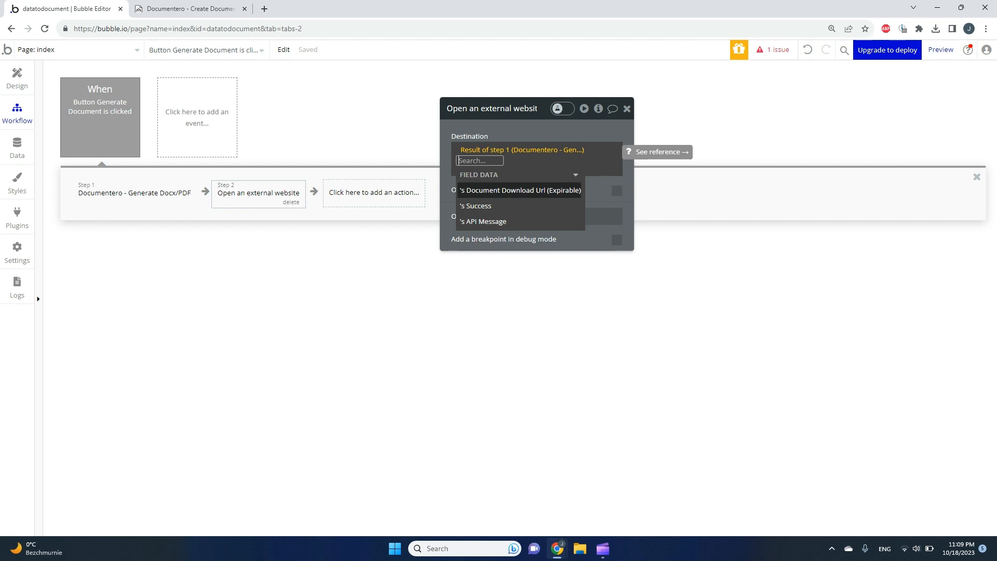
pyautogui.click(519, 189)
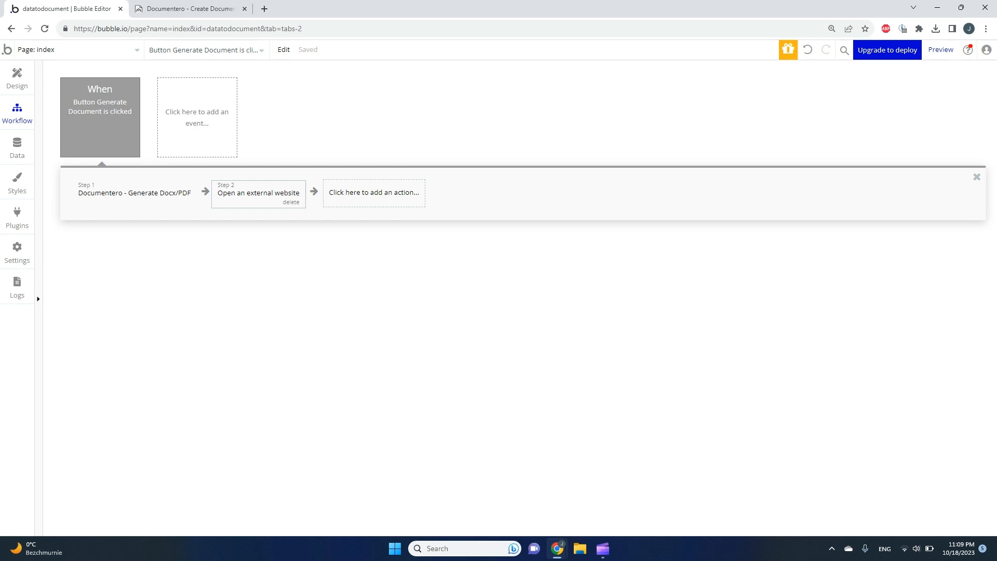
# View the All Products app data, then preview the app.
pyautogui.click(17, 148)
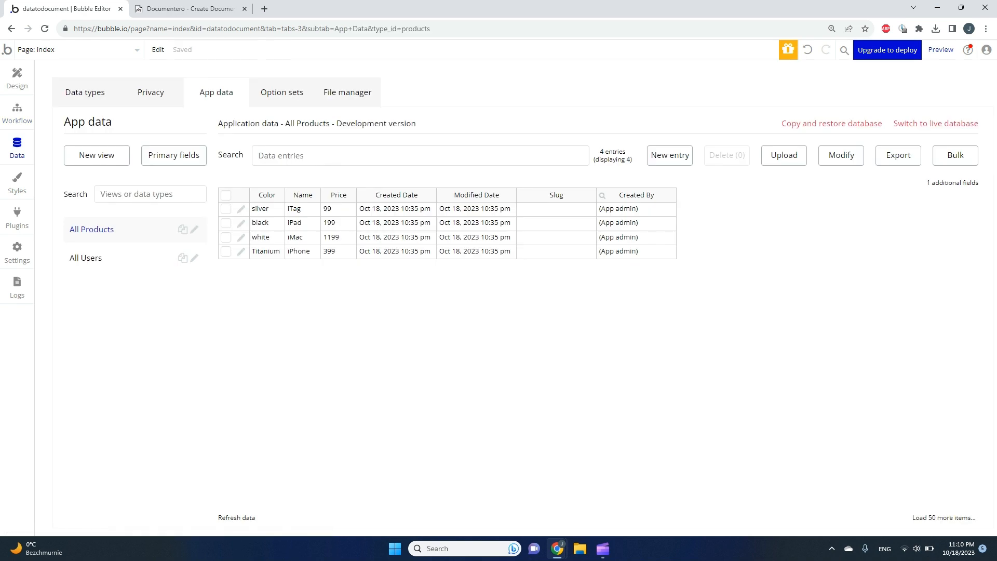
pyautogui.click(940, 50)
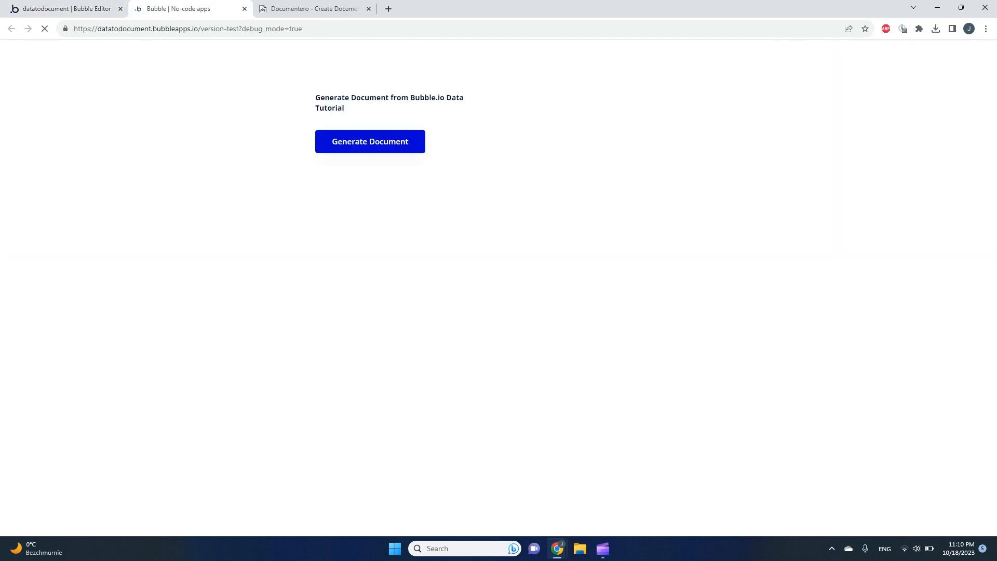